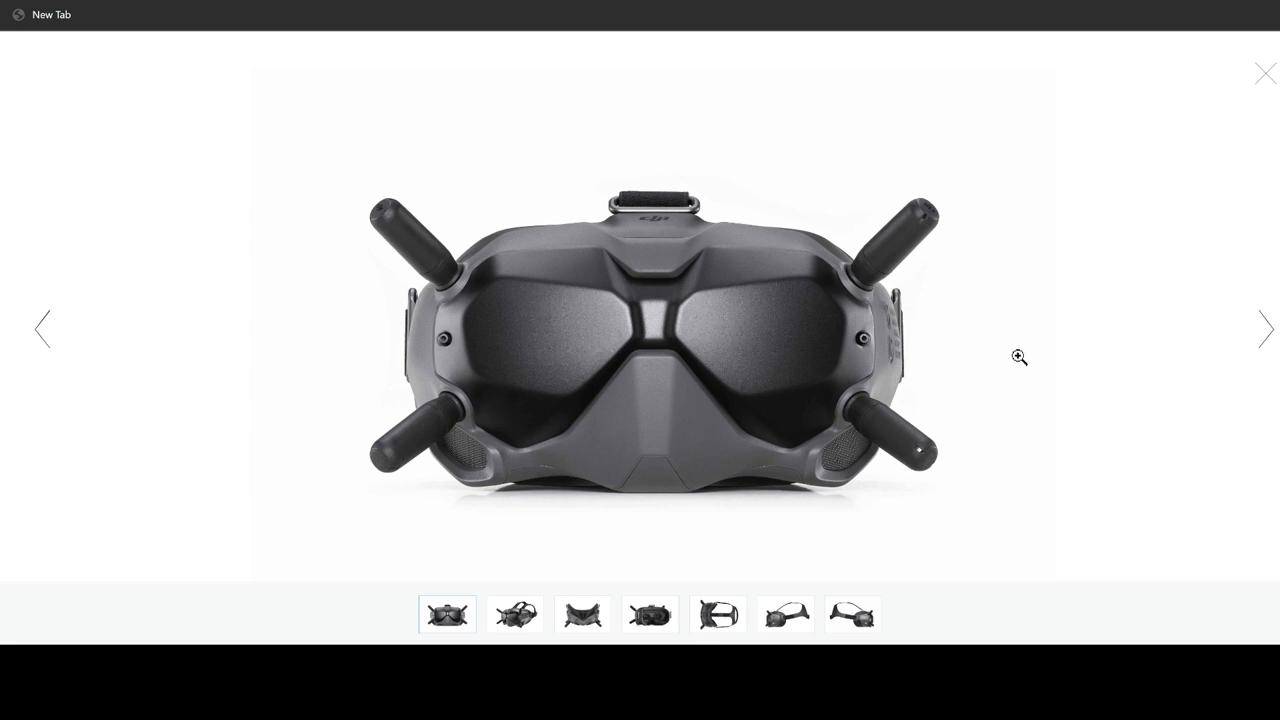
mouse_move(464, 268)
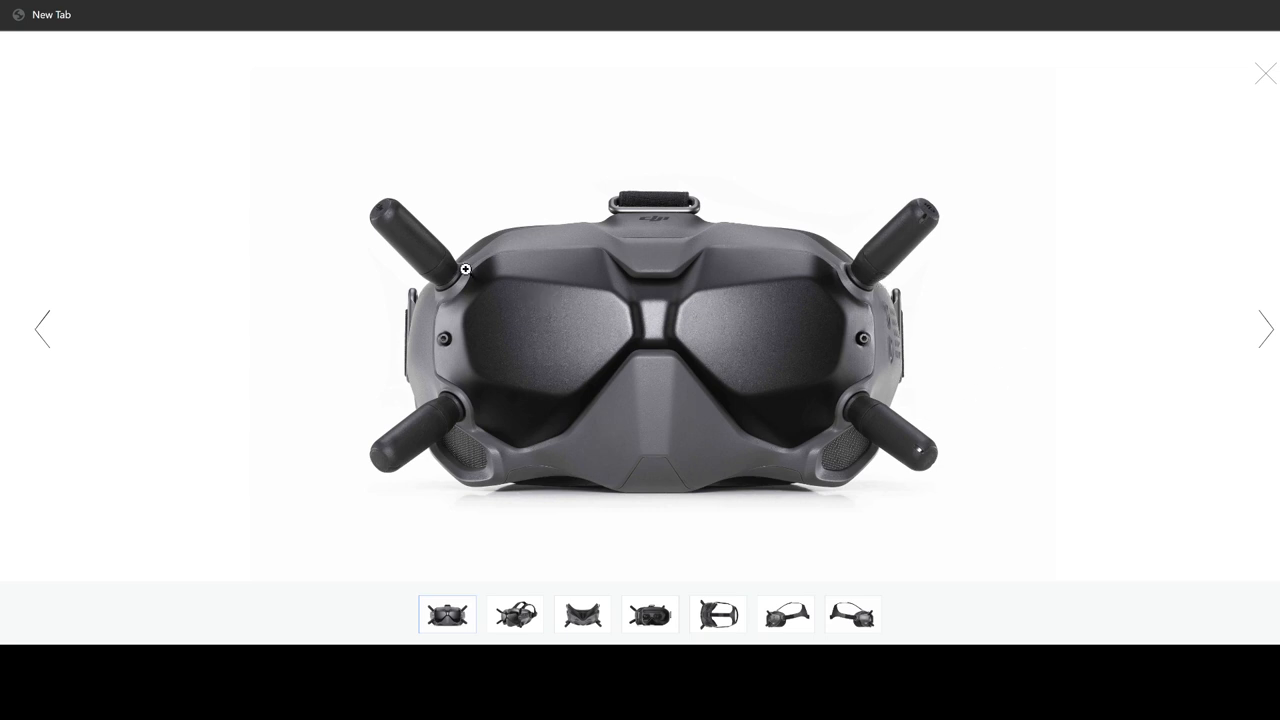
mouse_move(876, 448)
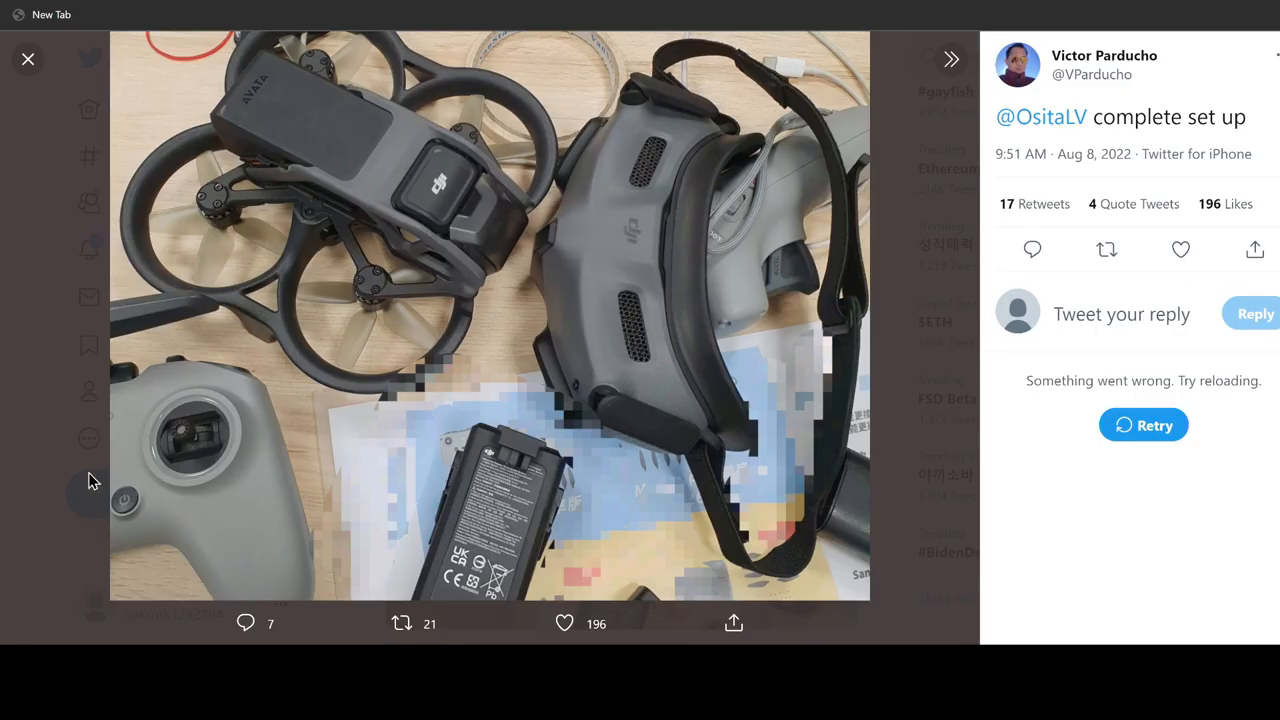
mouse_move(270, 512)
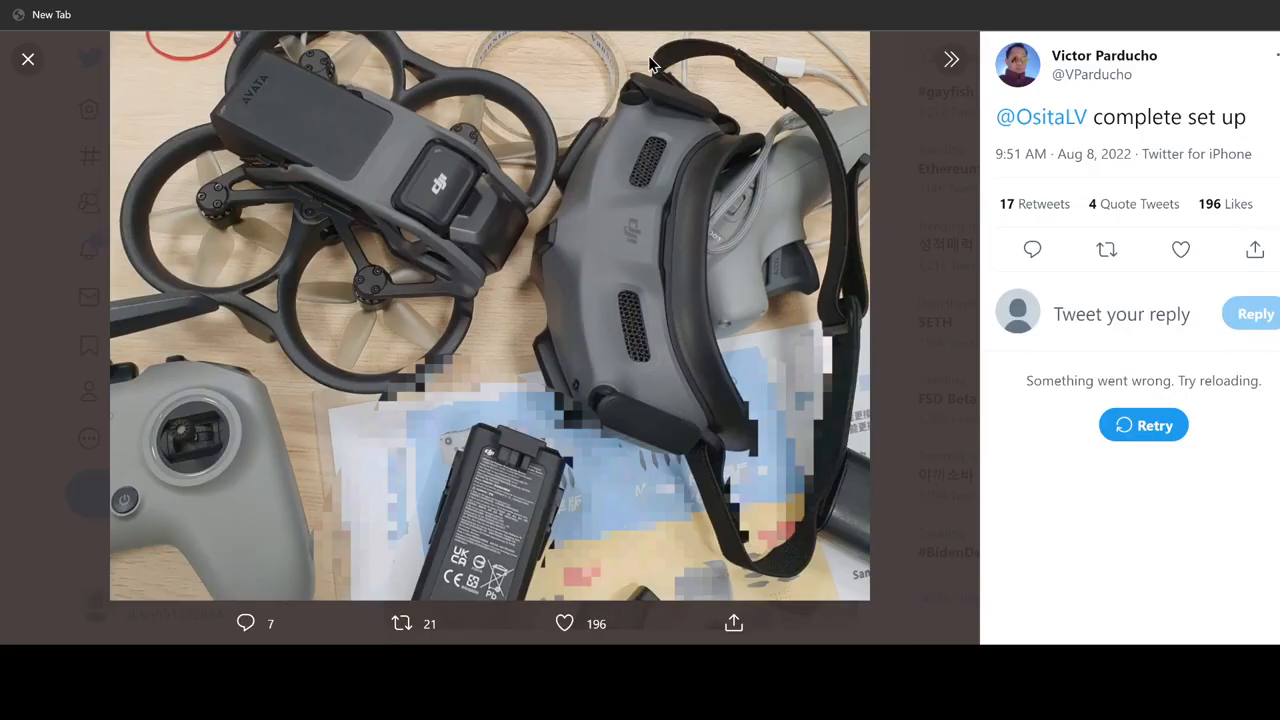
mouse_move(836, 218)
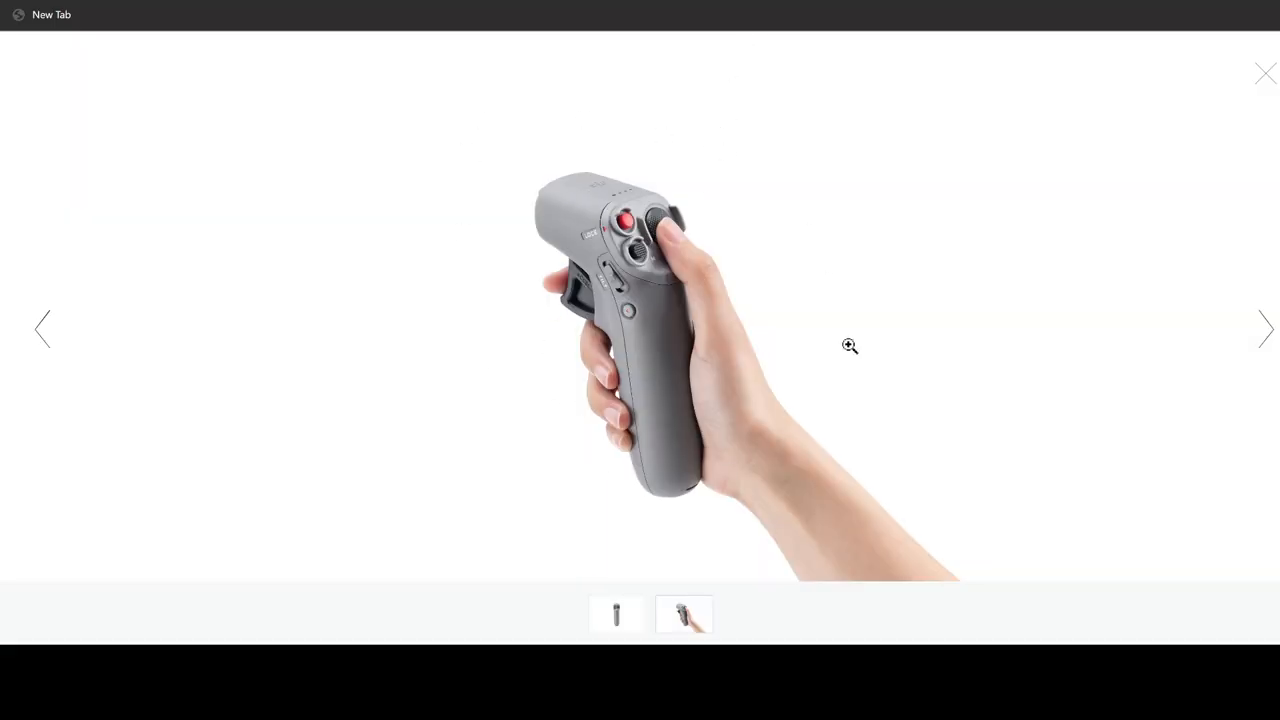
mouse_move(716, 384)
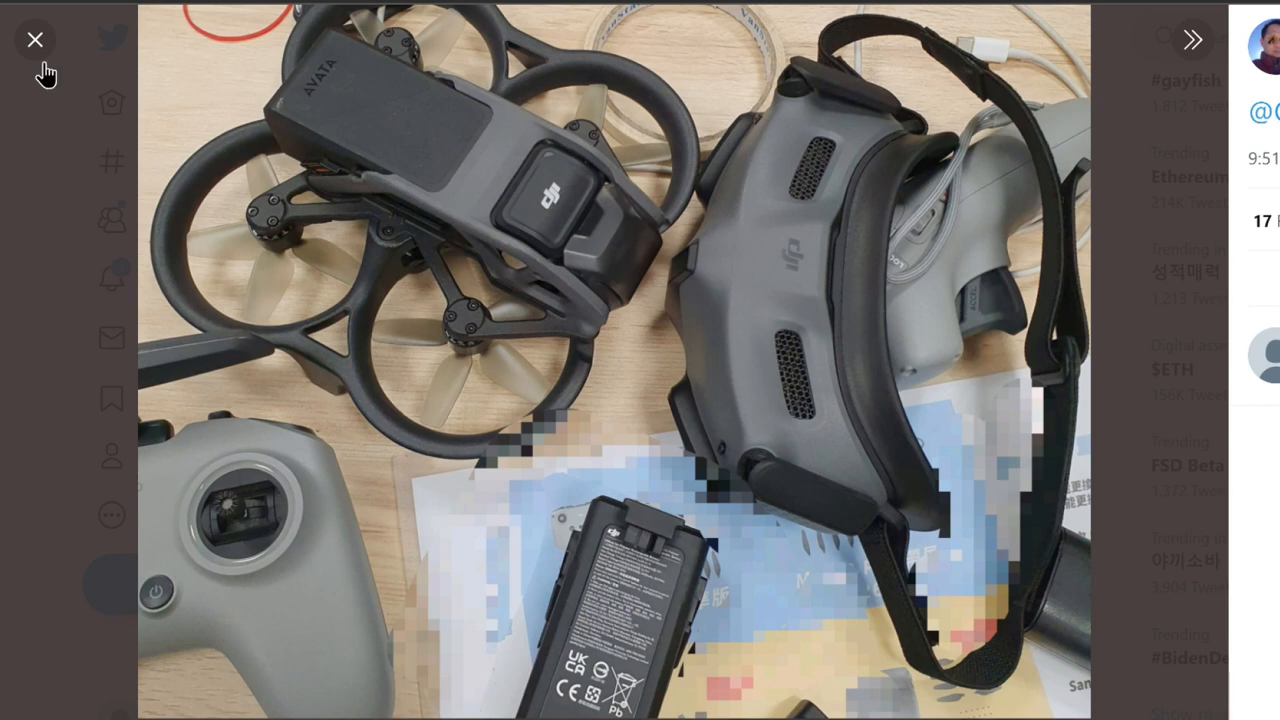
mouse_move(36, 40)
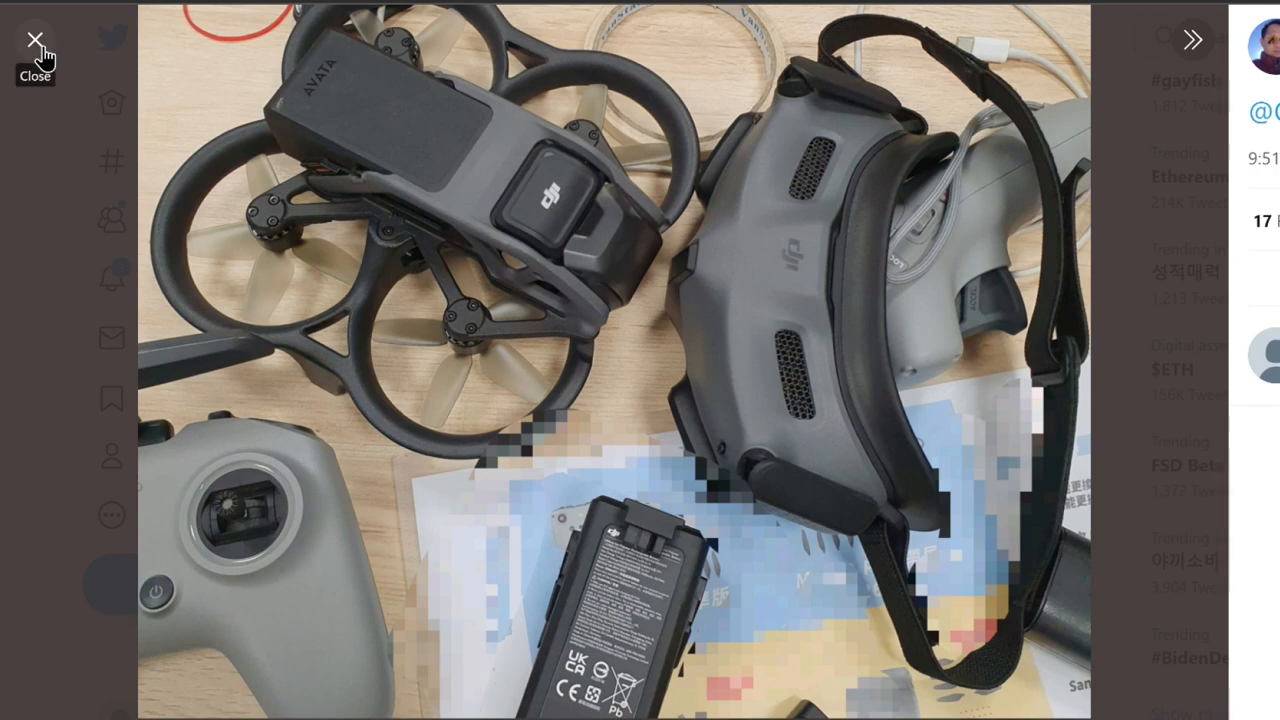
click(34, 38)
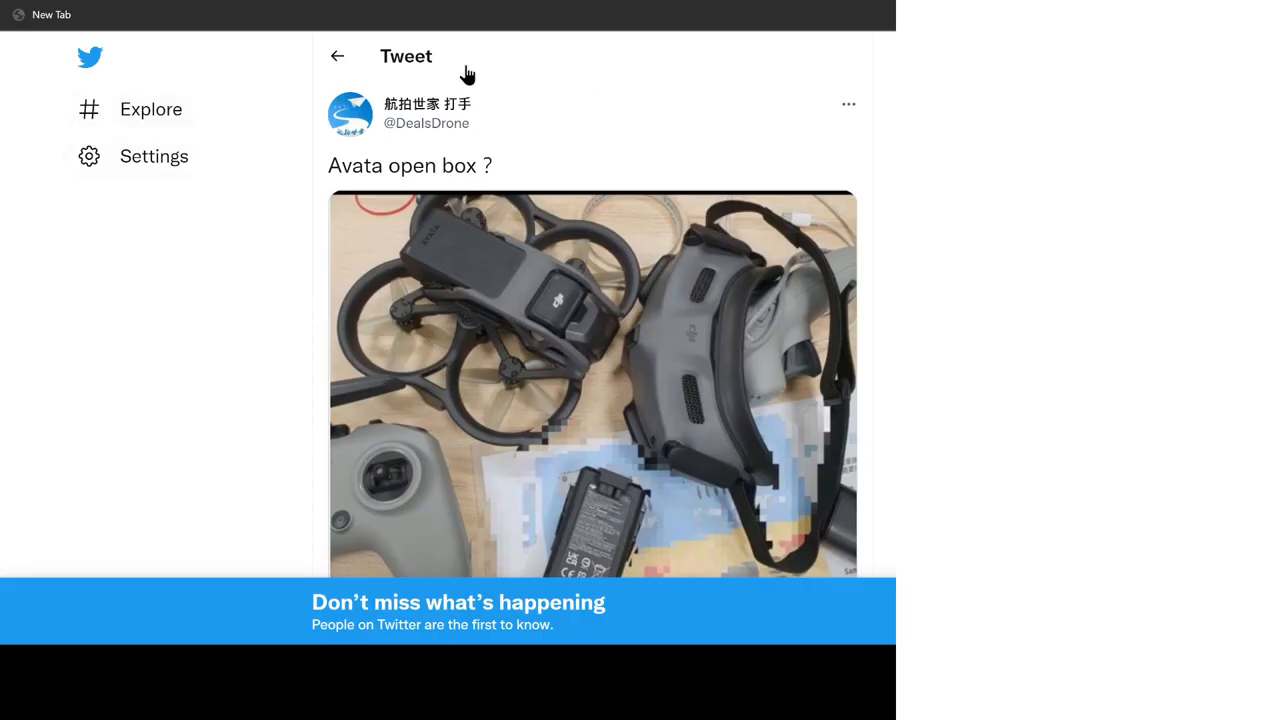
mouse_move(596, 216)
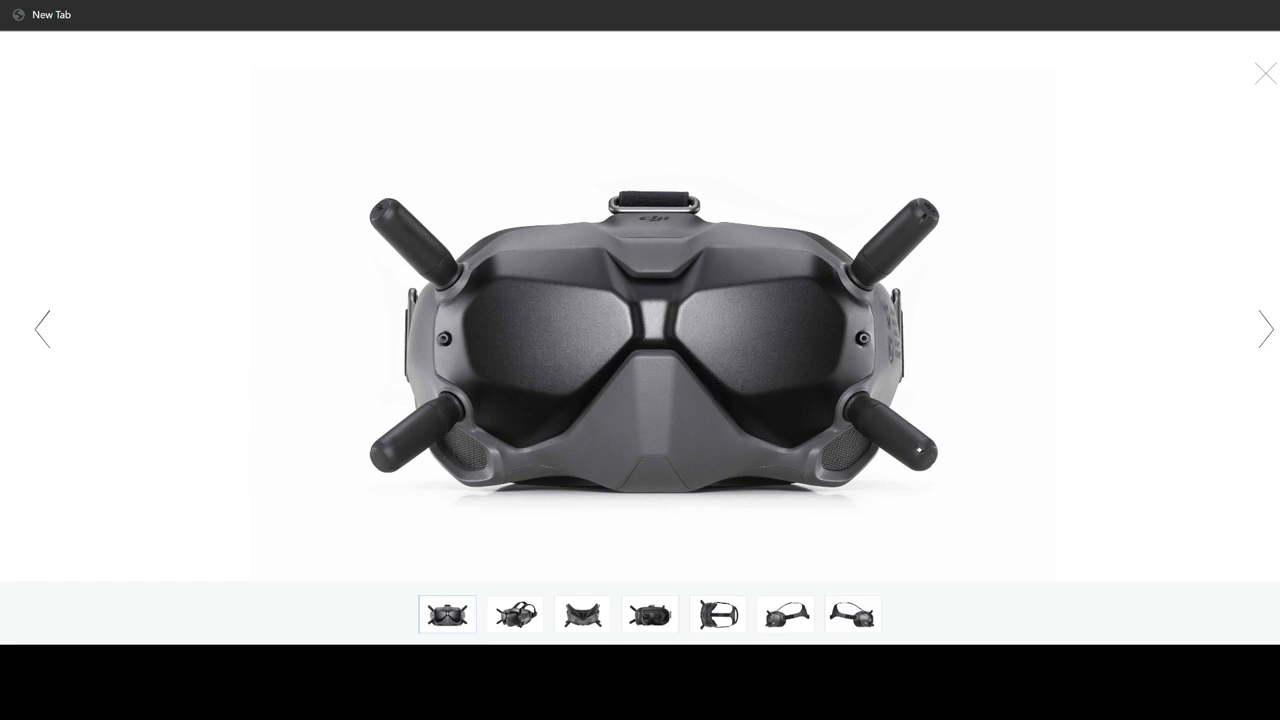
- Leave the FPV Goggles V2 gallery and reach the DJI Motion Controller page at USD $199
click(1264, 72)
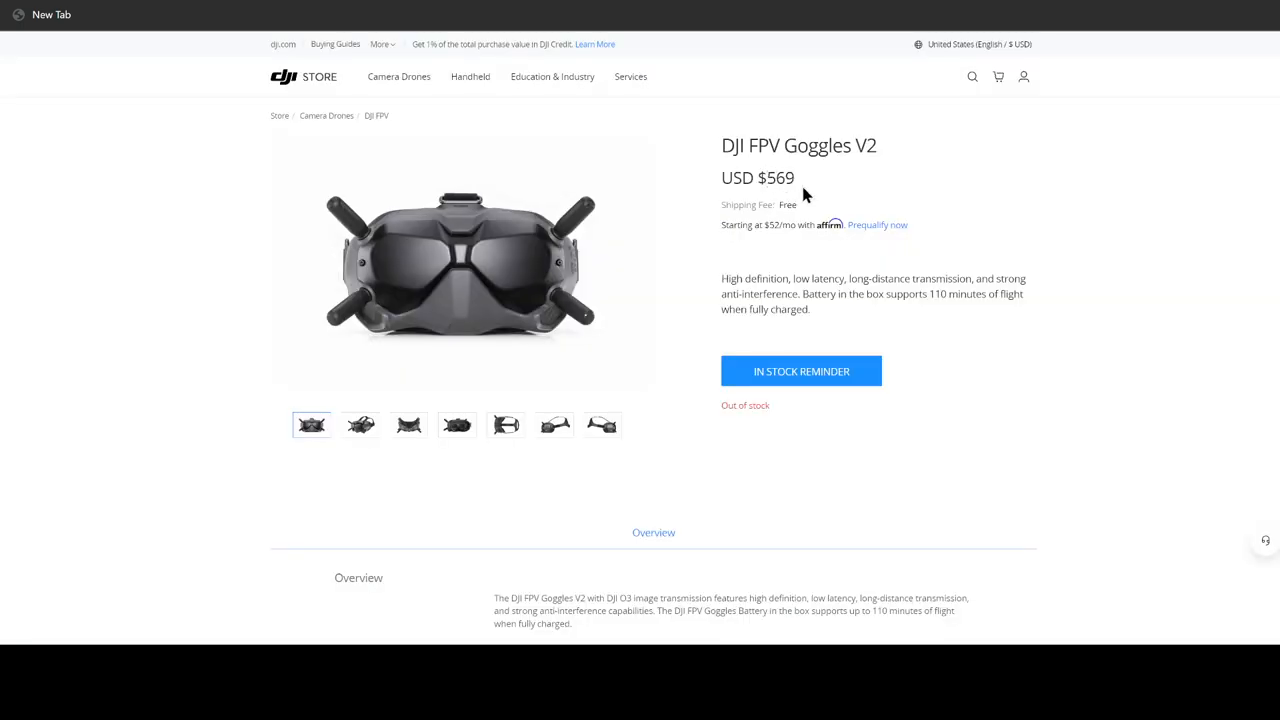
mouse_move(746, 426)
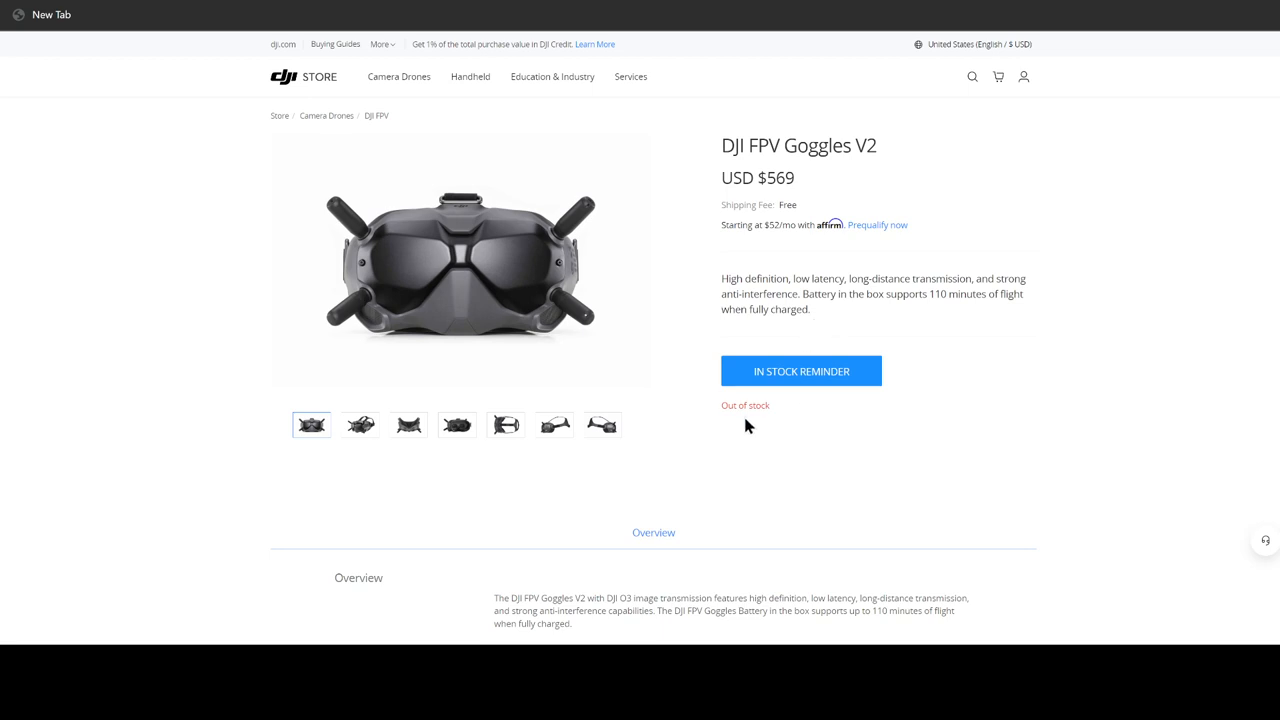
mouse_move(714, 418)
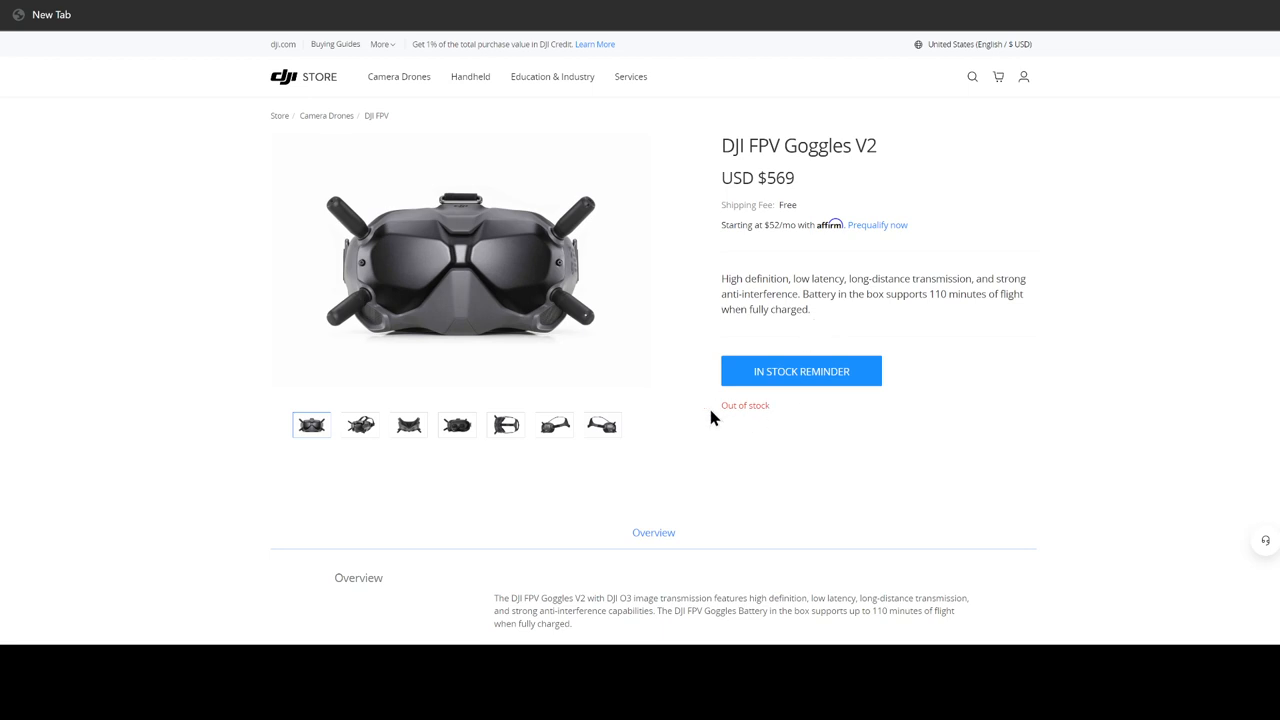
mouse_move(908, 524)
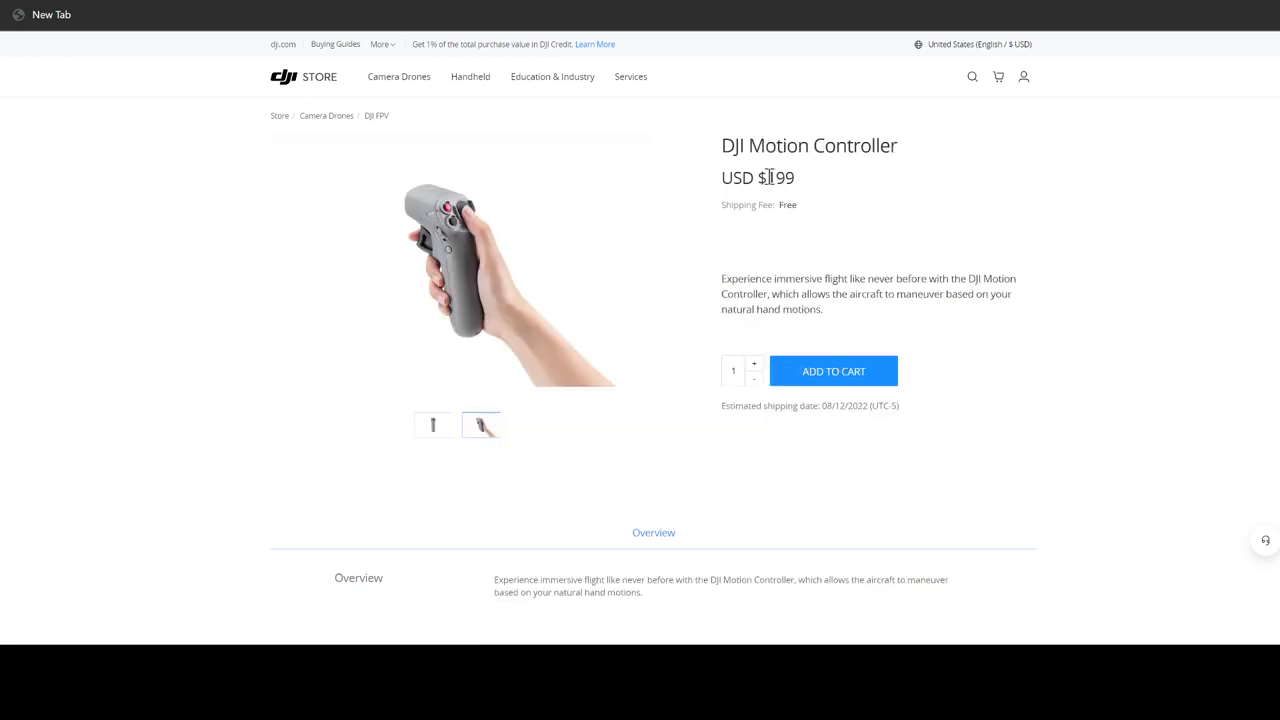
double_click(776, 178)
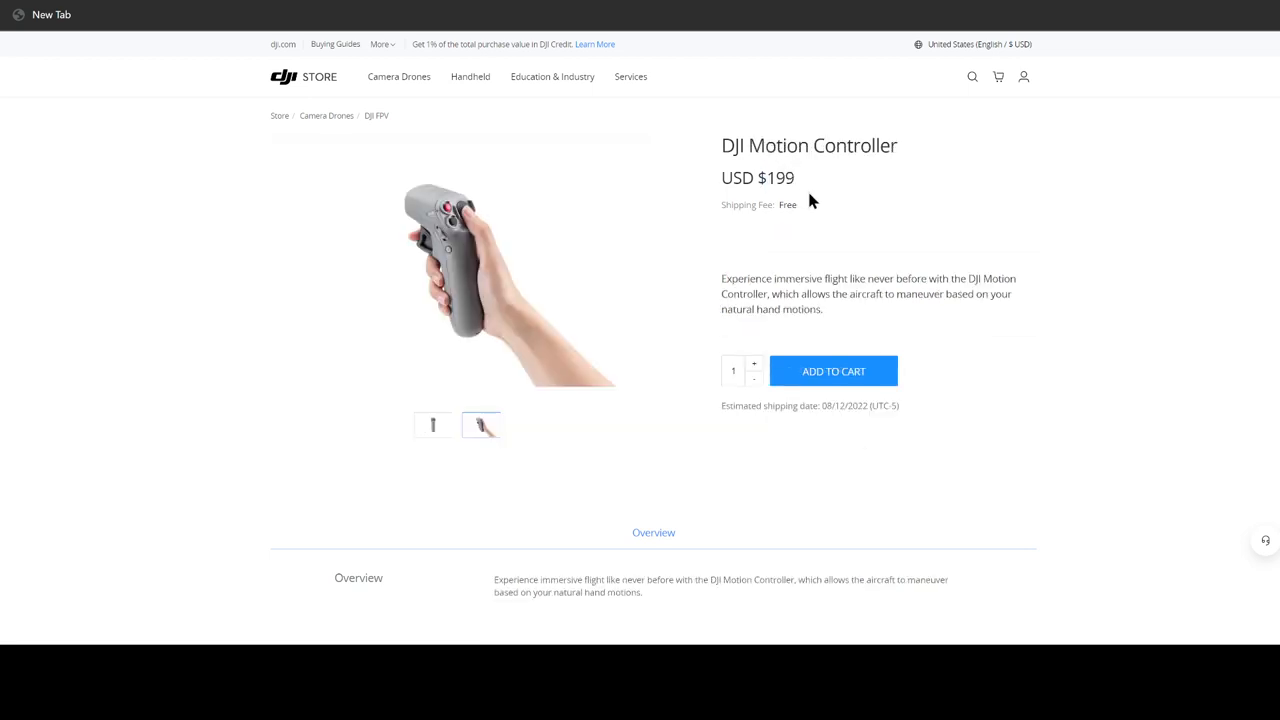
mouse_move(724, 110)
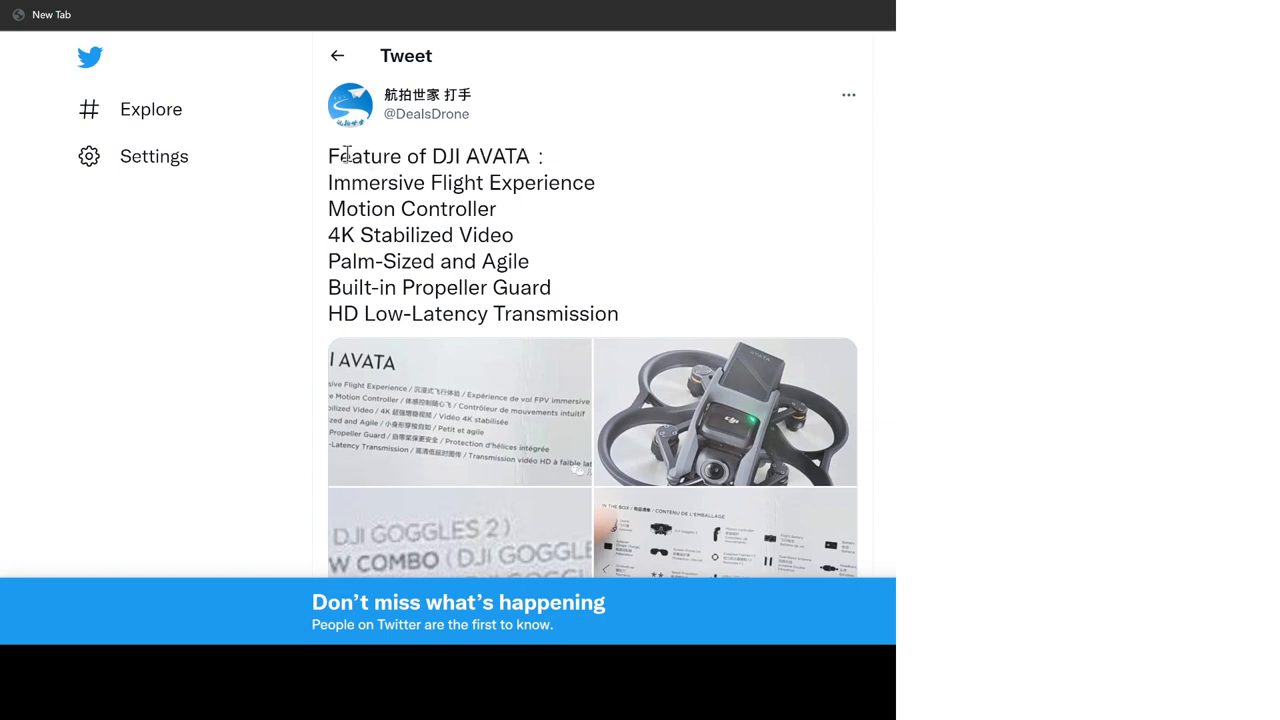
- Highlight the 'Feature of DJI' words in the Avata features tweet and move to the next line
drag(328, 156, 470, 156)
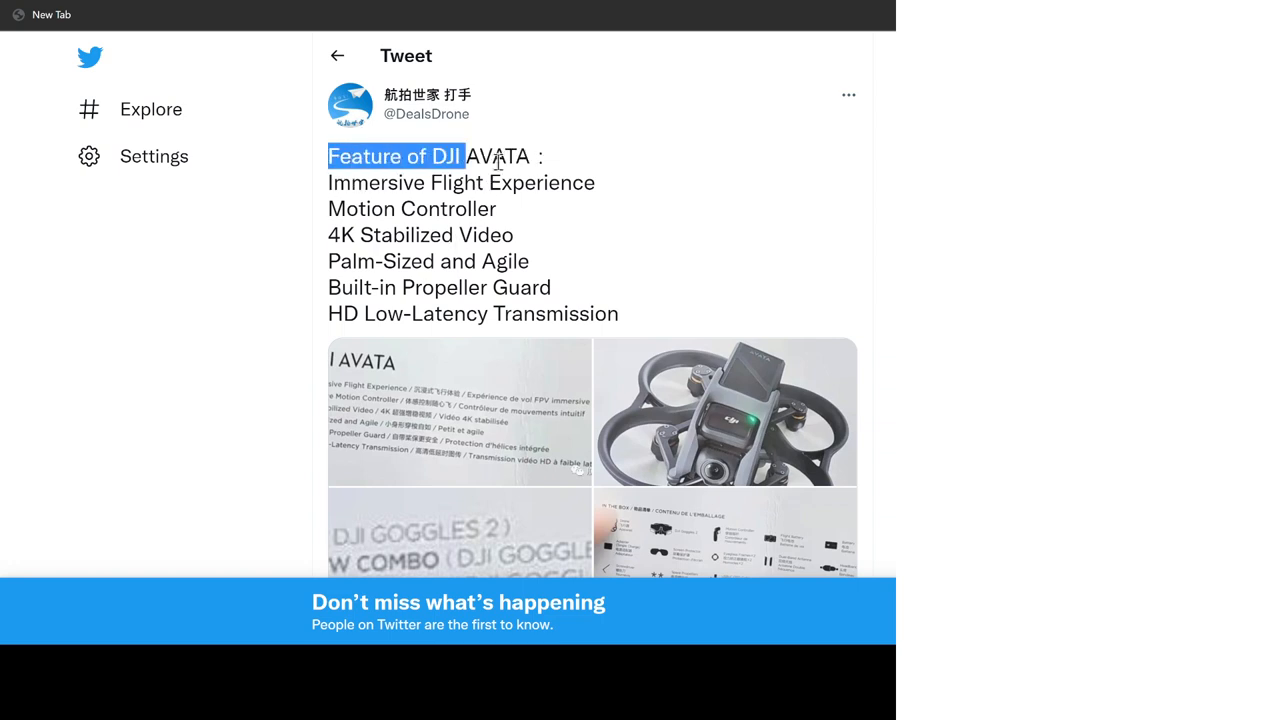
click(332, 182)
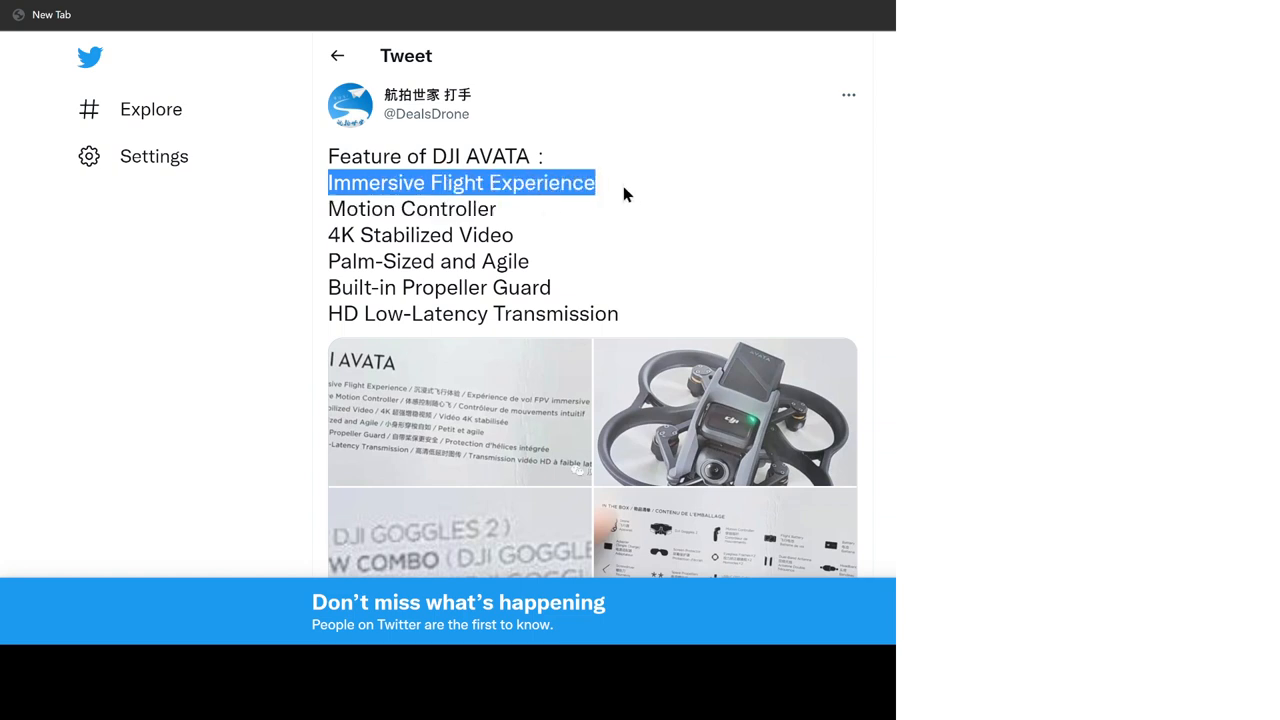
mouse_move(330, 210)
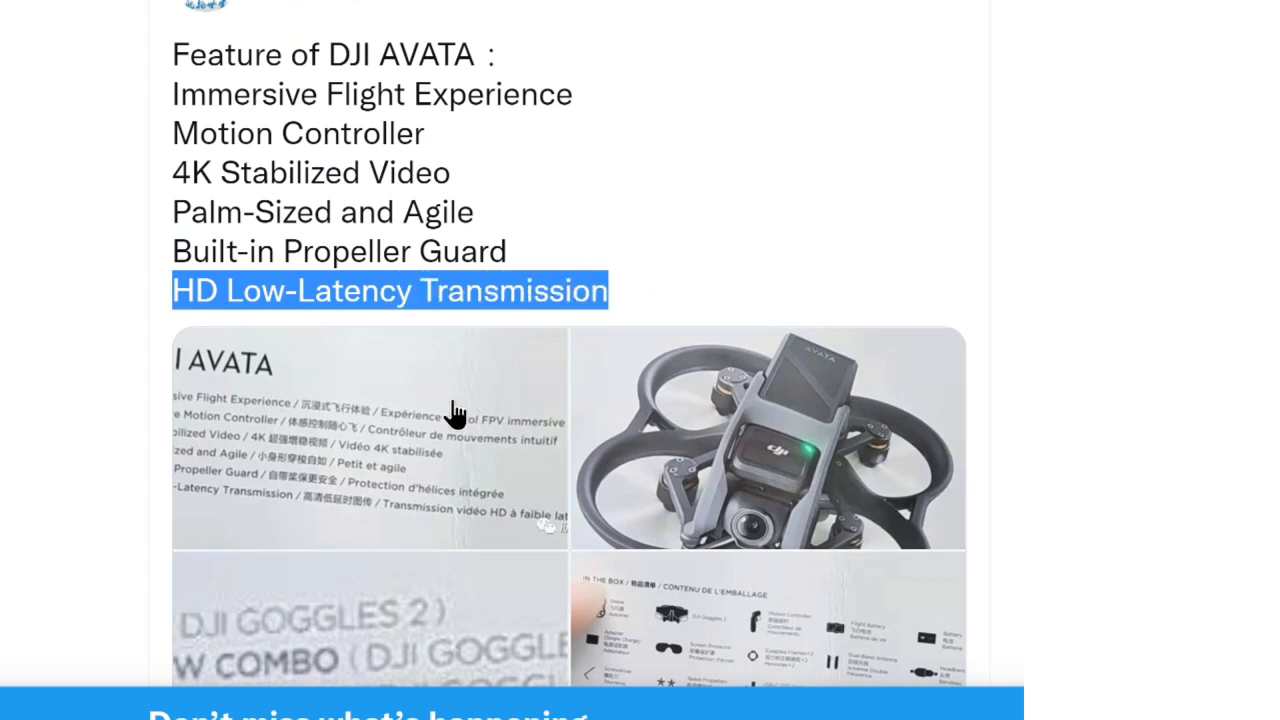
- Enlarge the tweet's feature label photo and advance to the Avata drone photo
click(370, 448)
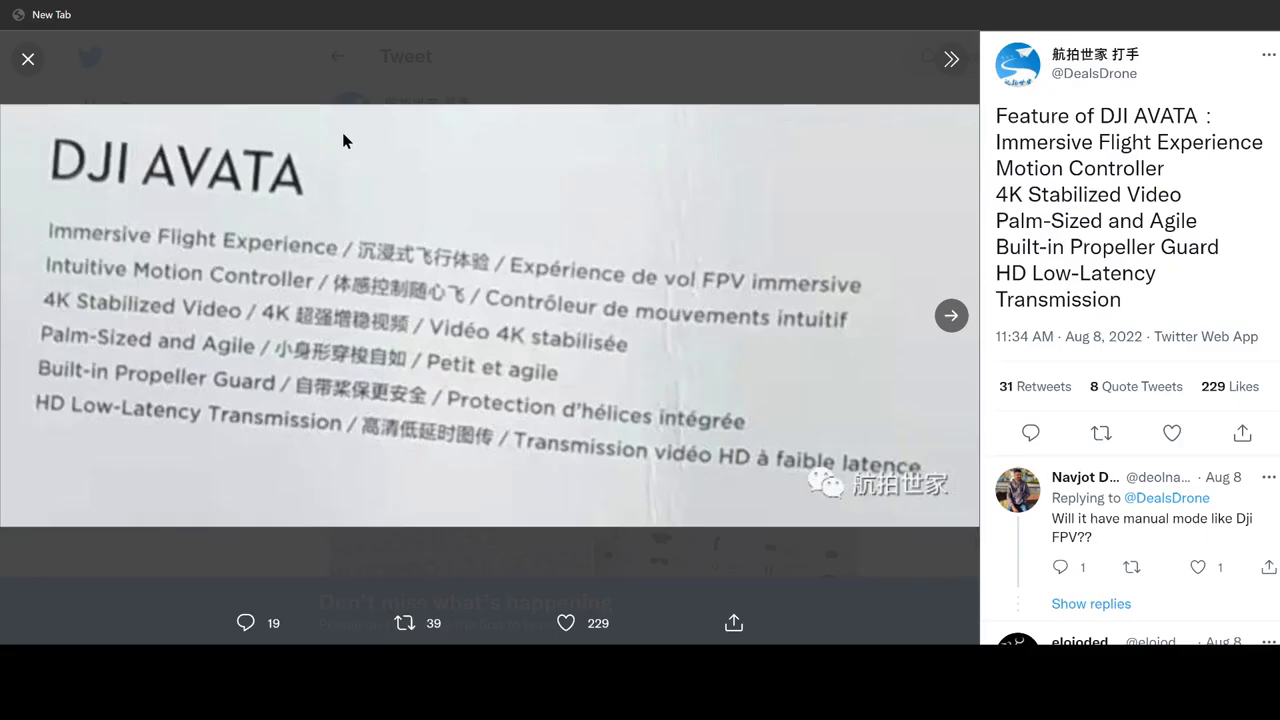
mouse_move(310, 376)
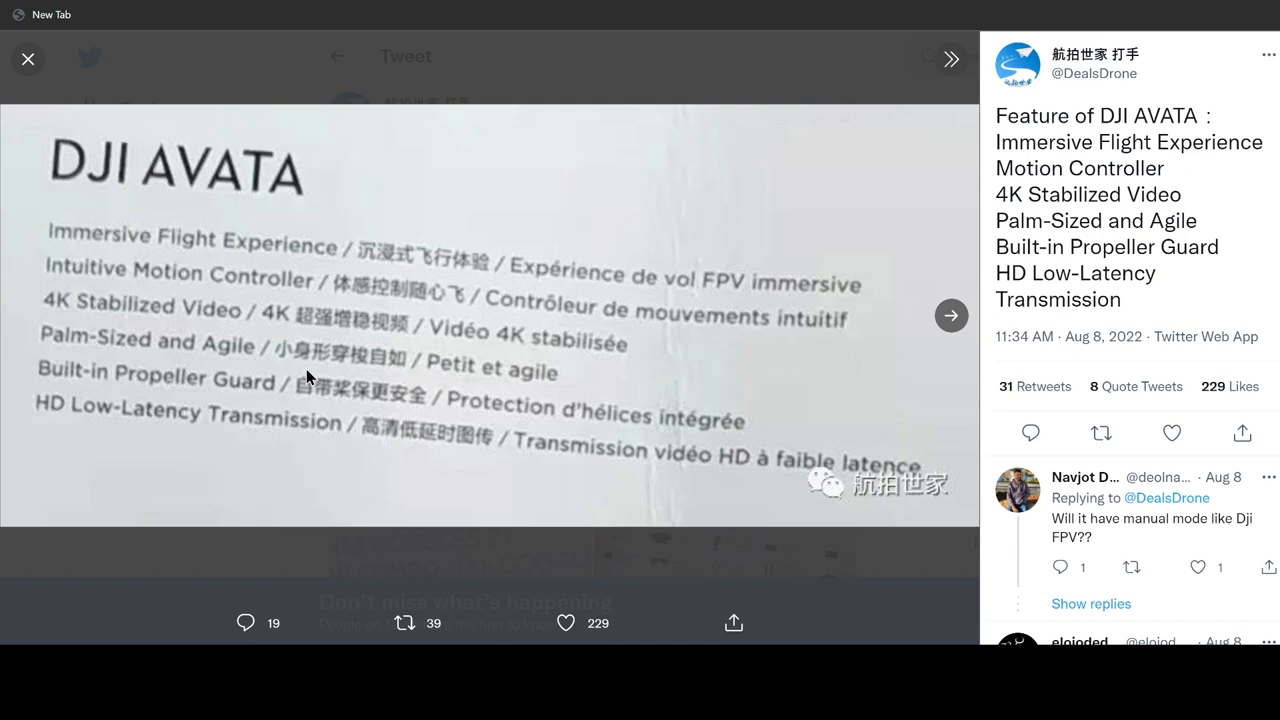
mouse_move(954, 320)
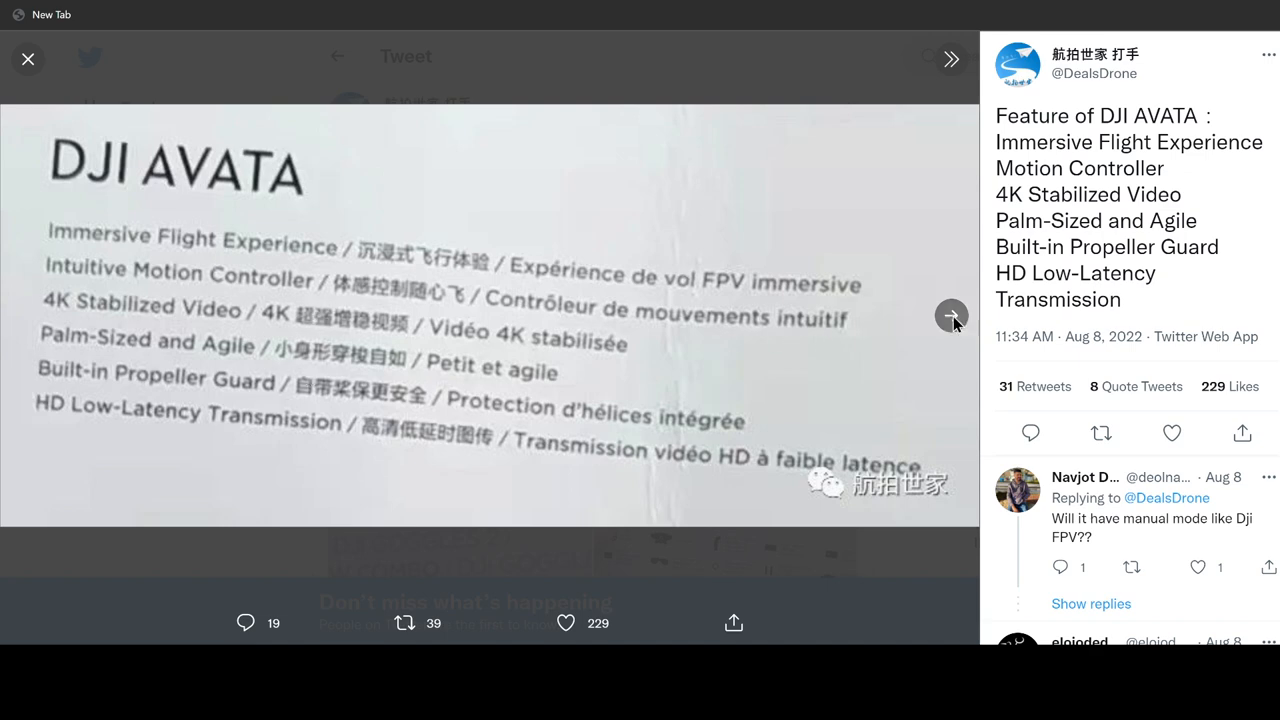
click(952, 316)
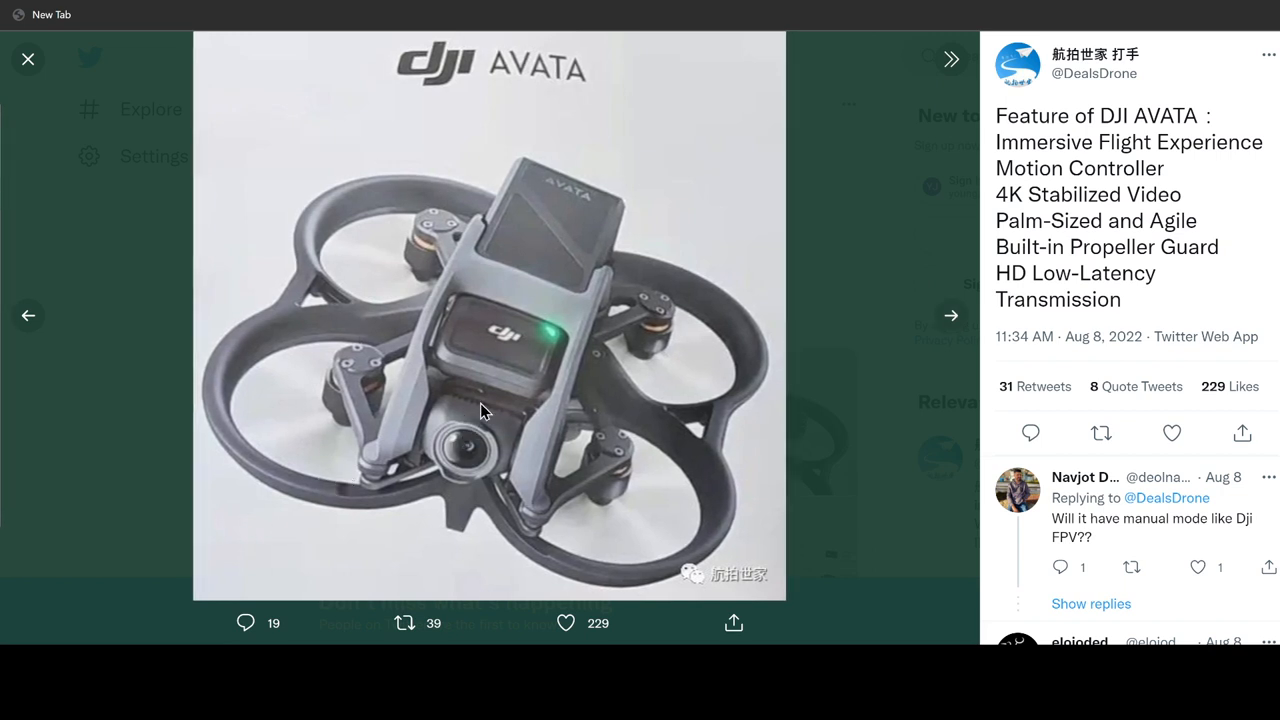
mouse_move(572, 302)
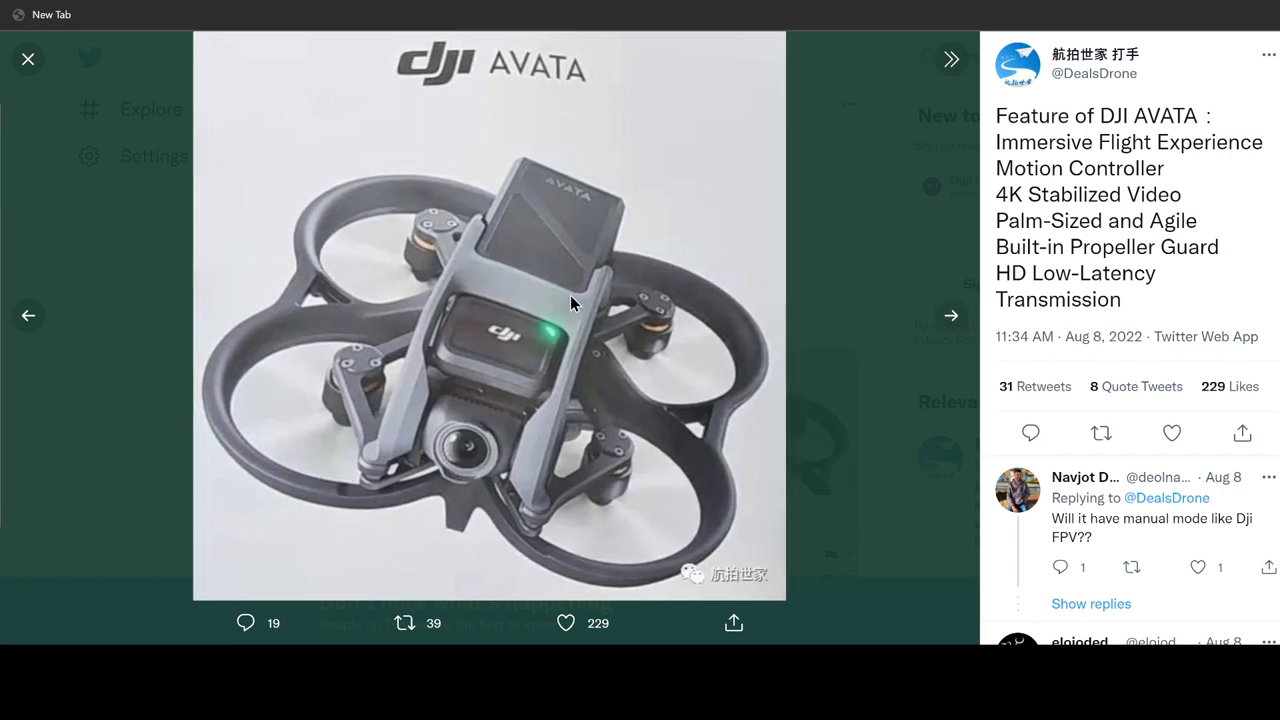
mouse_move(598, 464)
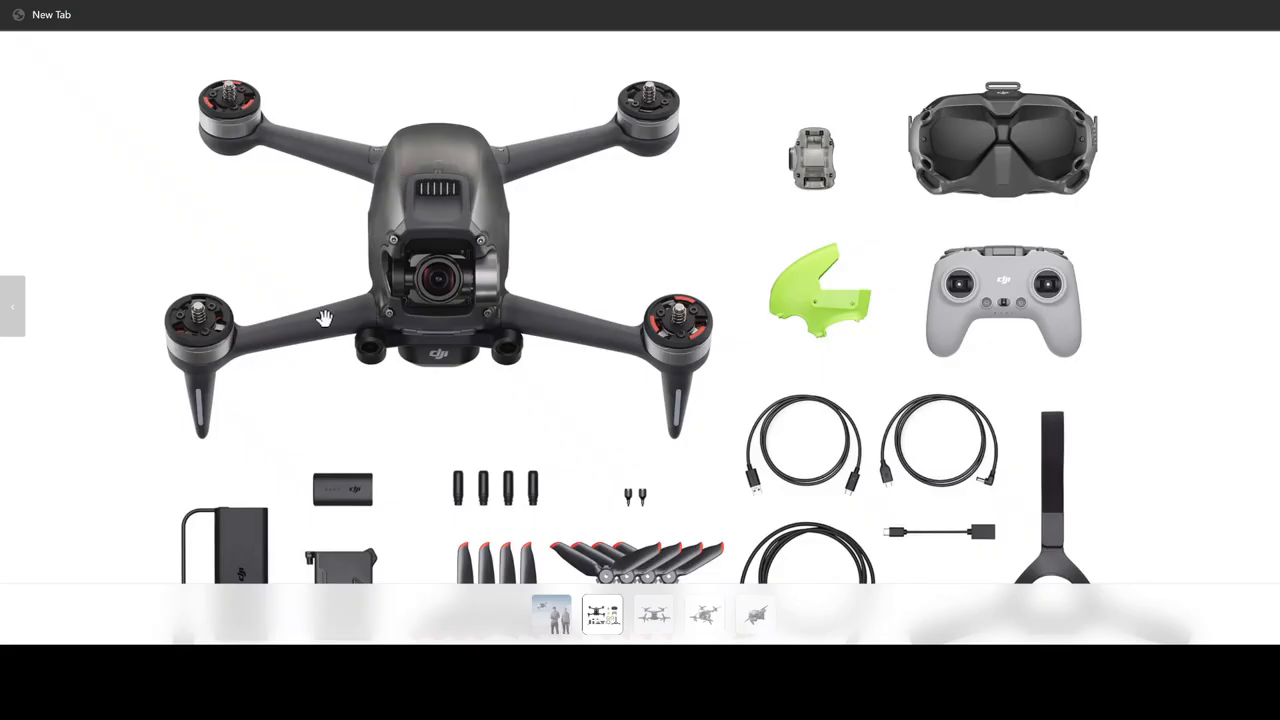
mouse_move(598, 304)
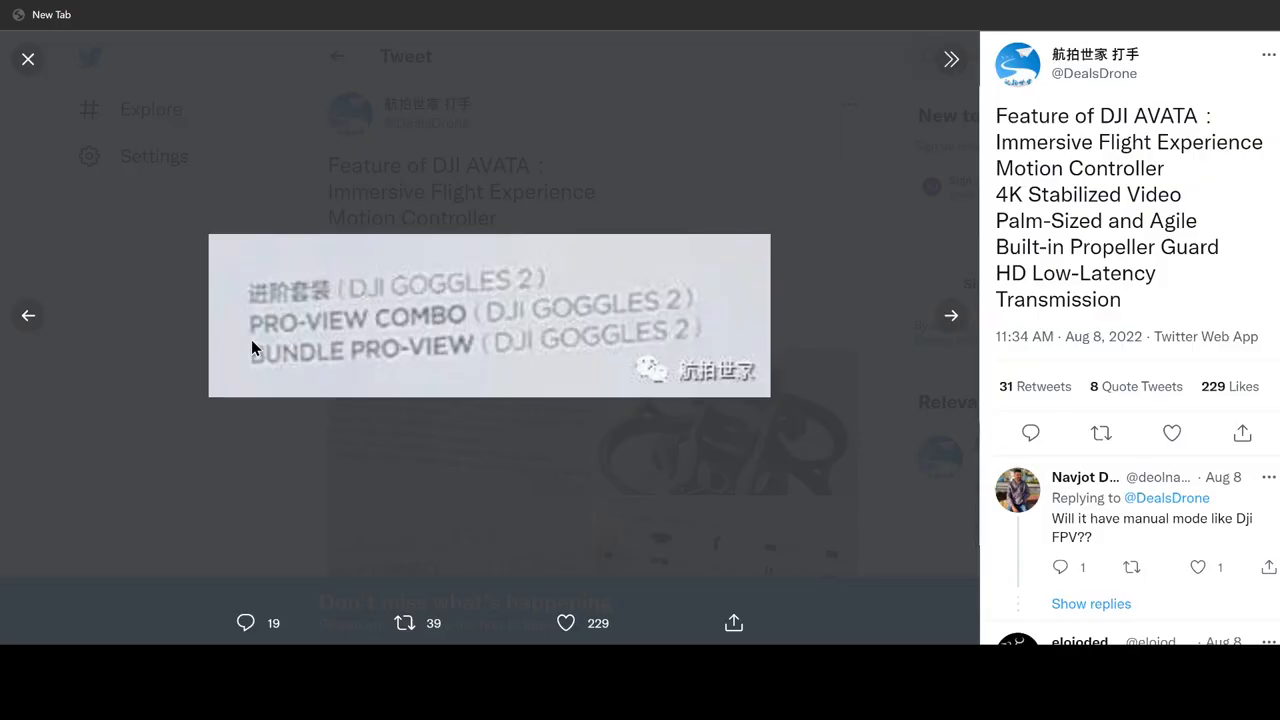
mouse_move(488, 340)
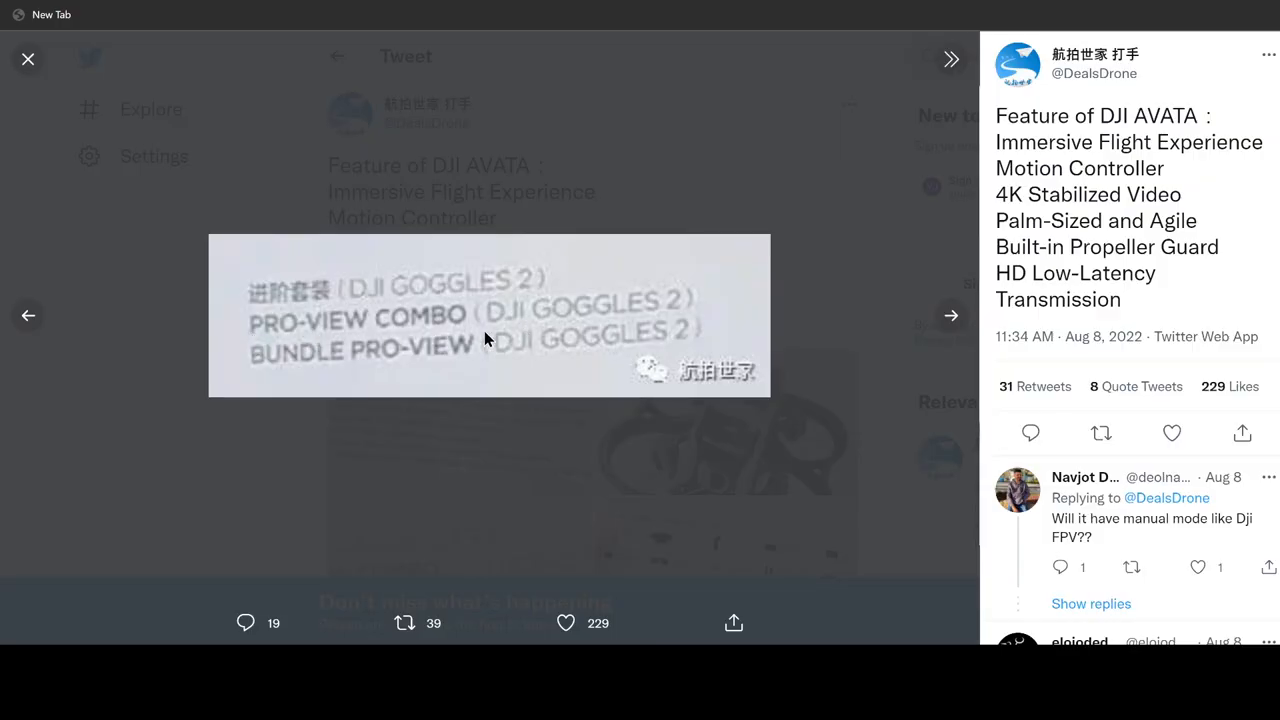
- Show the Avata in-the-box contents photo and scroll the replies, including the price question, into view
click(948, 316)
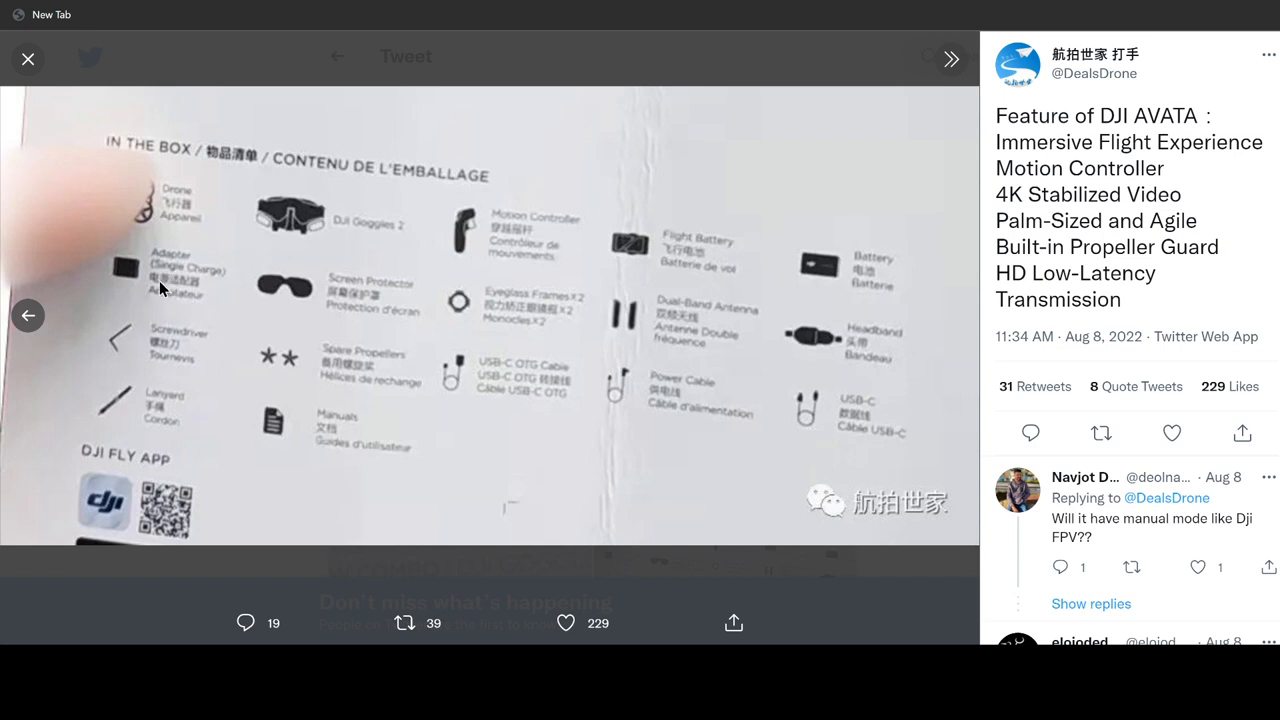
mouse_move(344, 296)
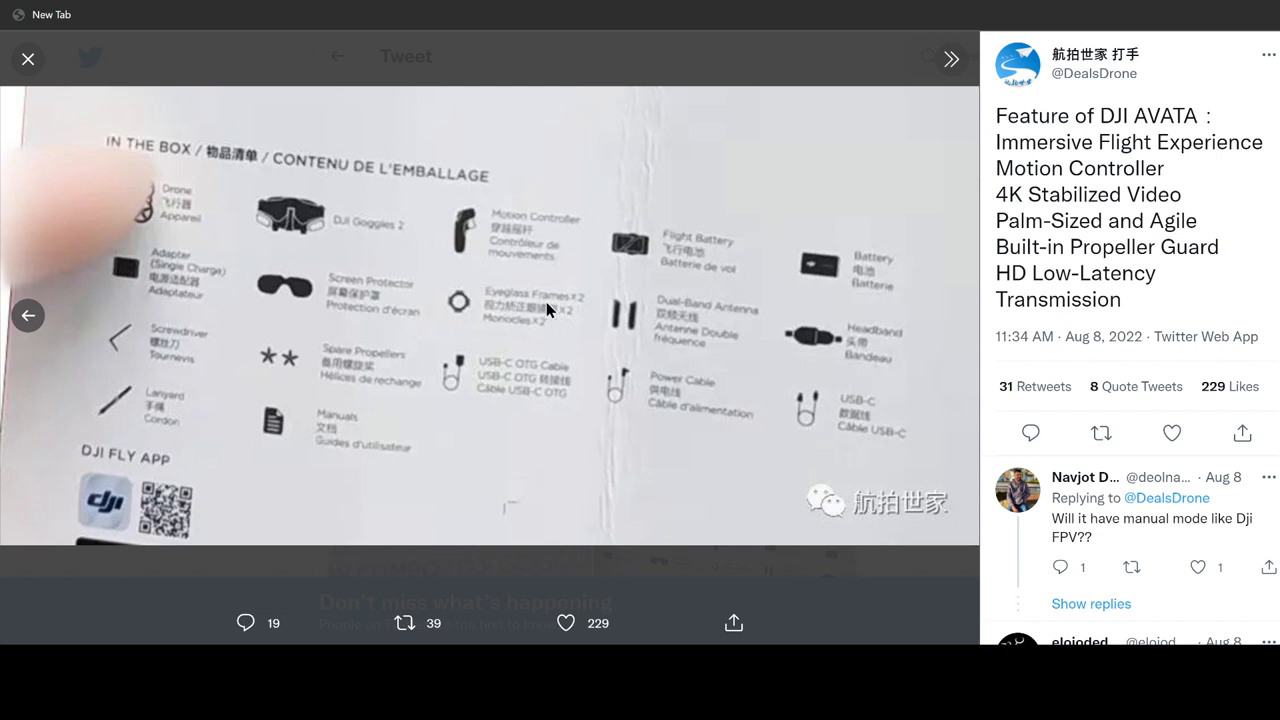
mouse_move(632, 310)
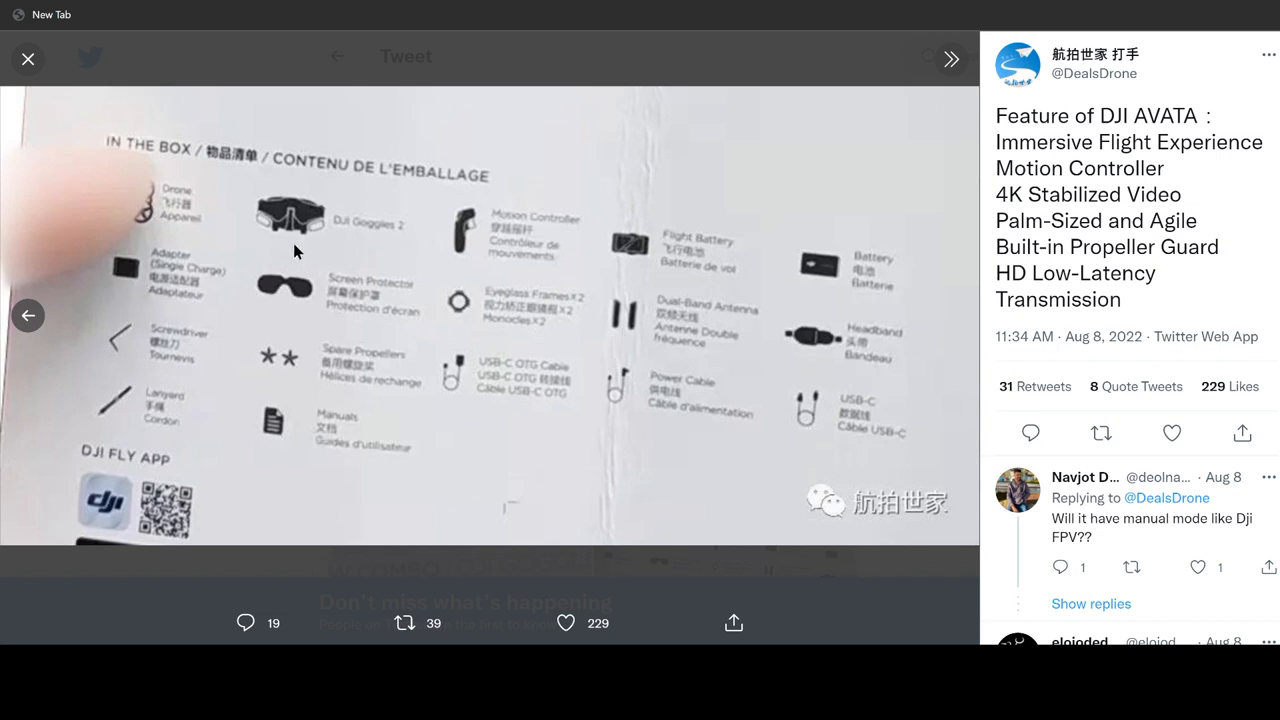
mouse_move(304, 256)
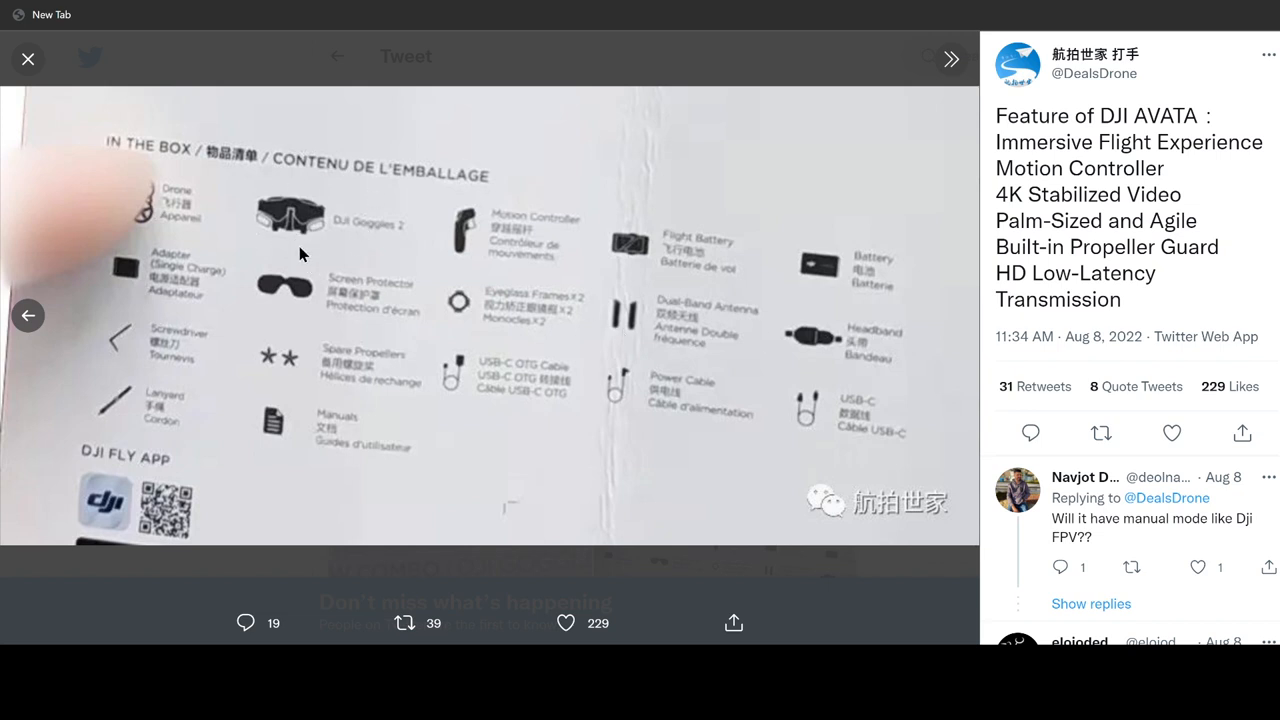
mouse_move(176, 348)
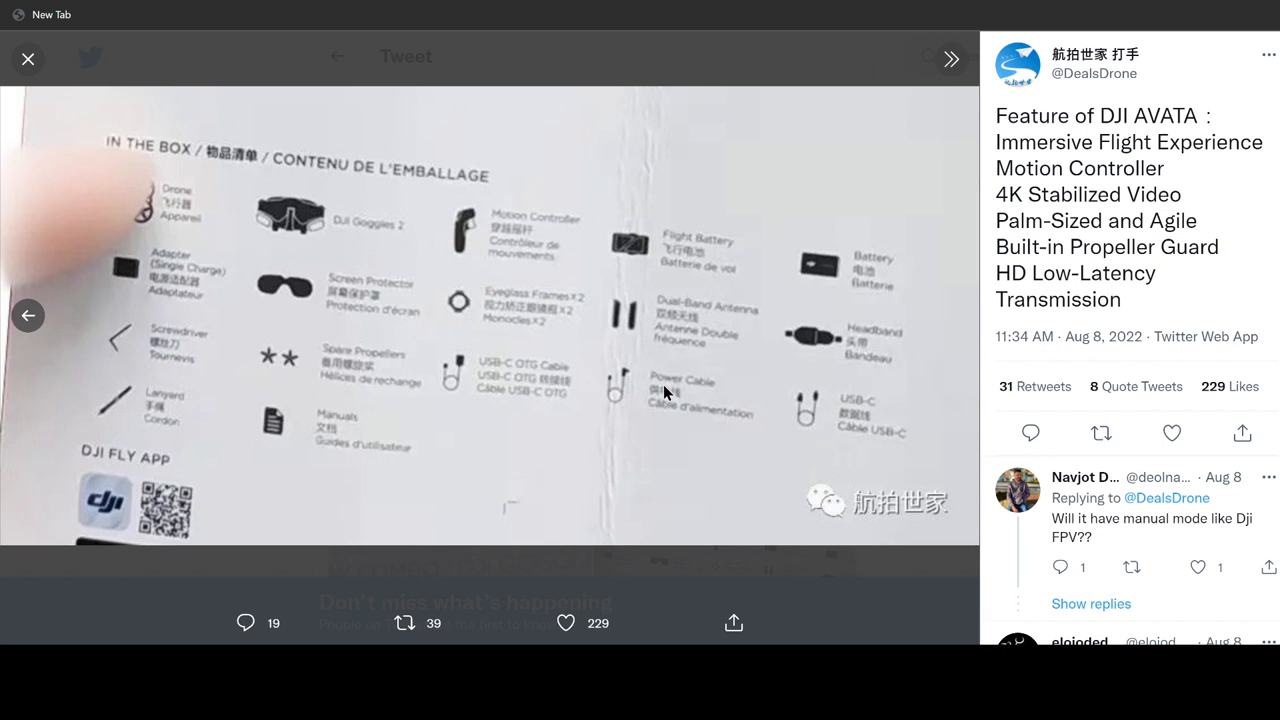
mouse_move(184, 420)
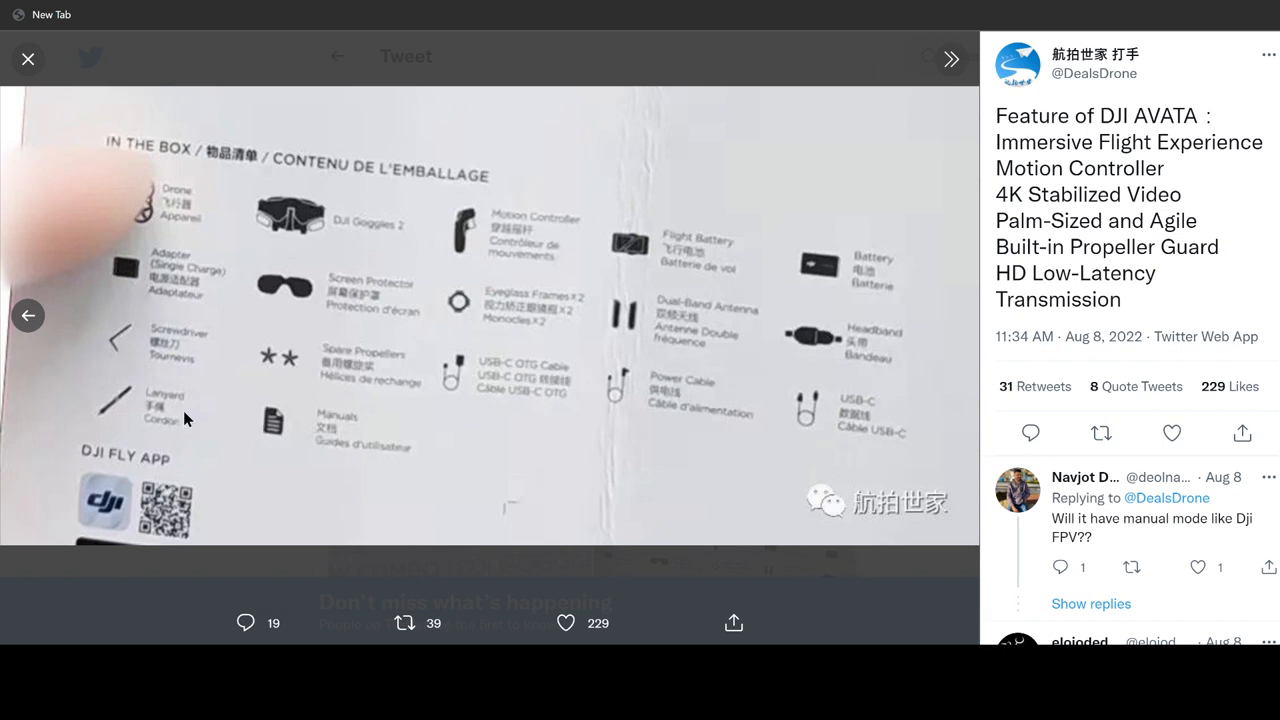
scroll(down, 3)
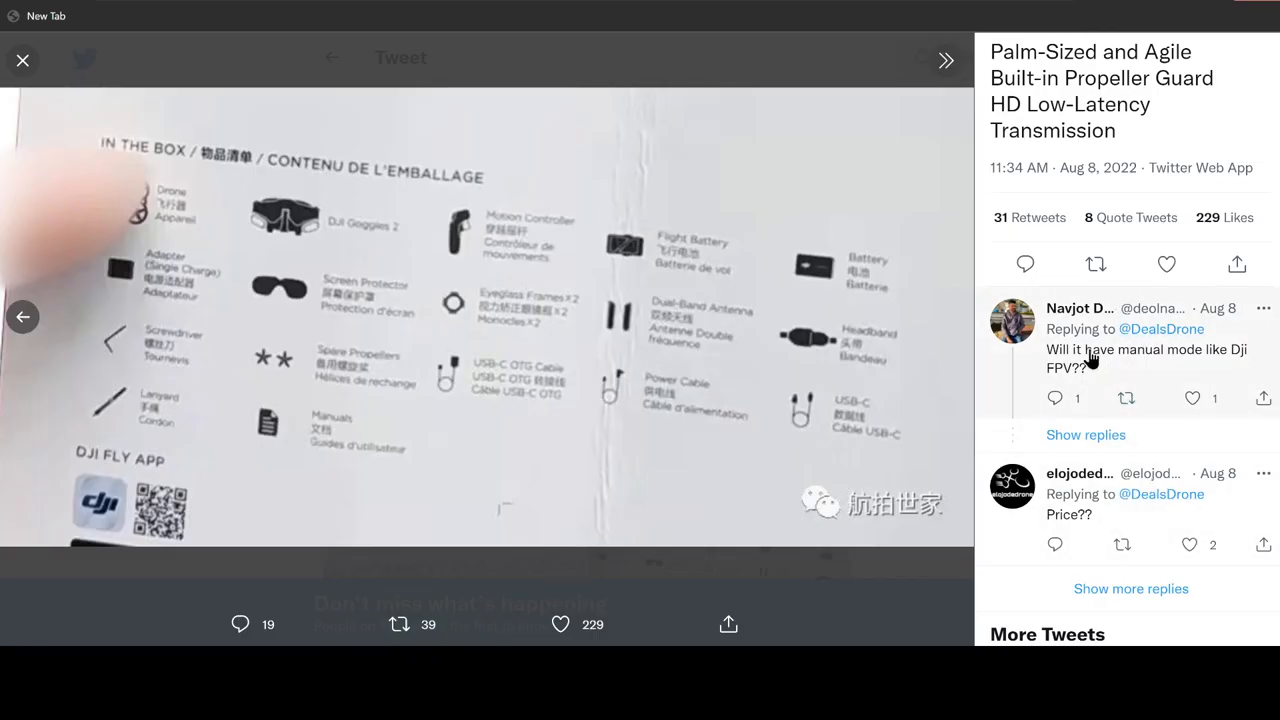
- Scroll the reply column through the comments about manual mode and a normal controller
click(1084, 436)
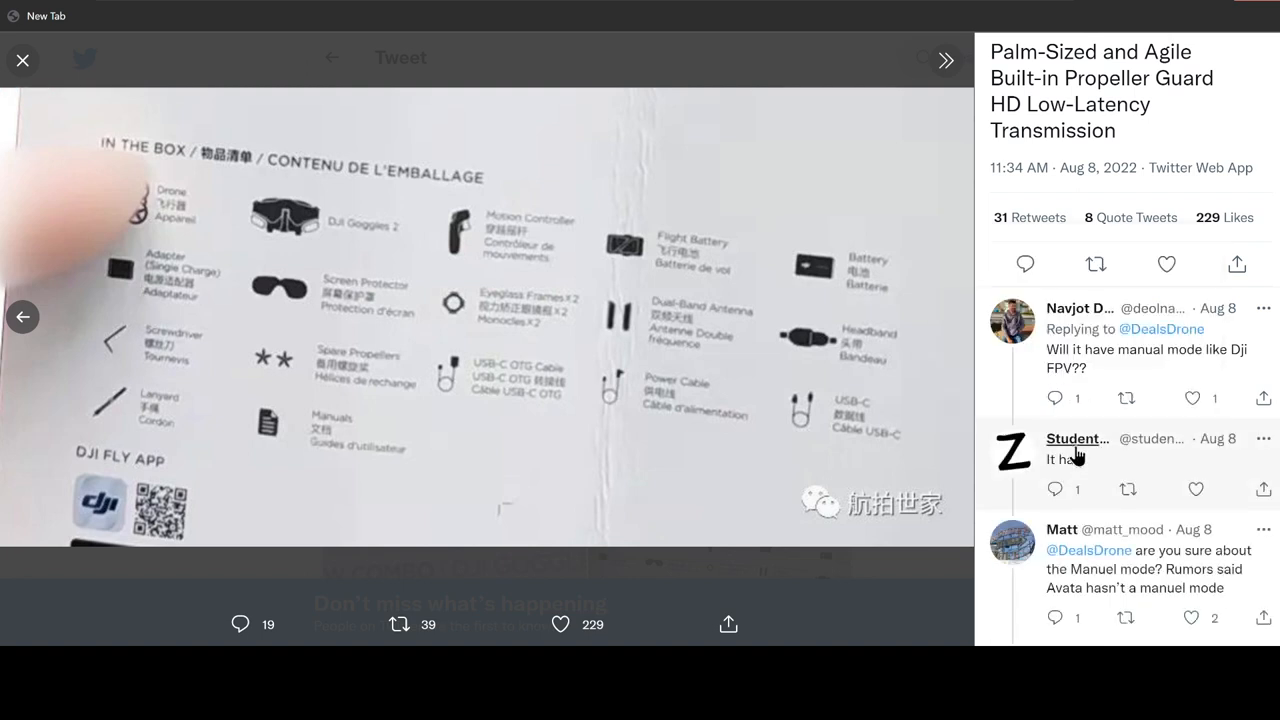
mouse_move(1076, 438)
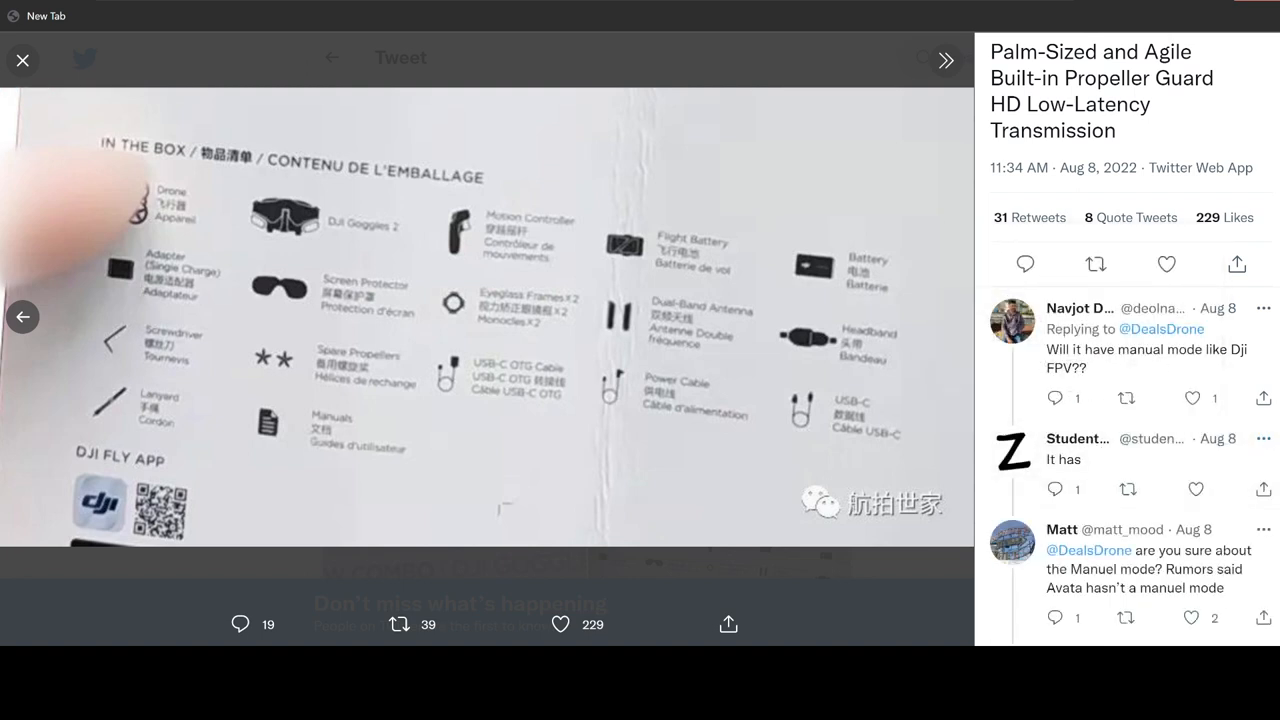
scroll(down, 3)
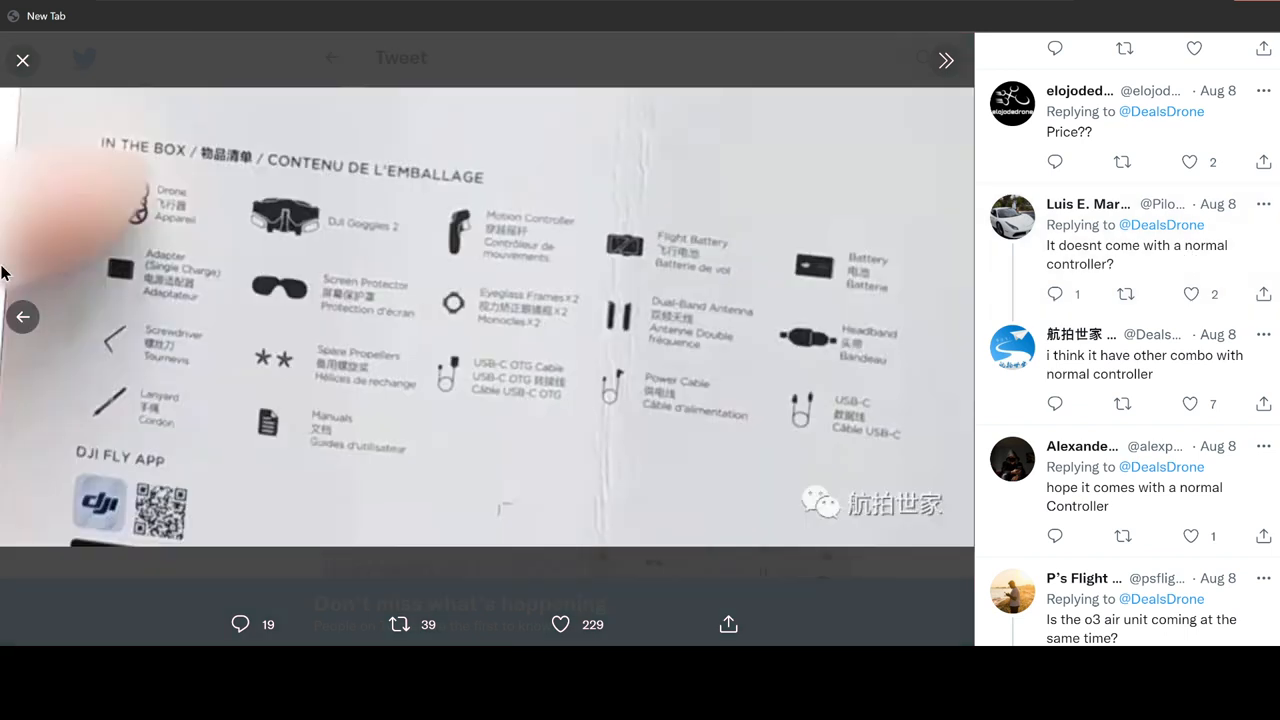
mouse_move(1080, 376)
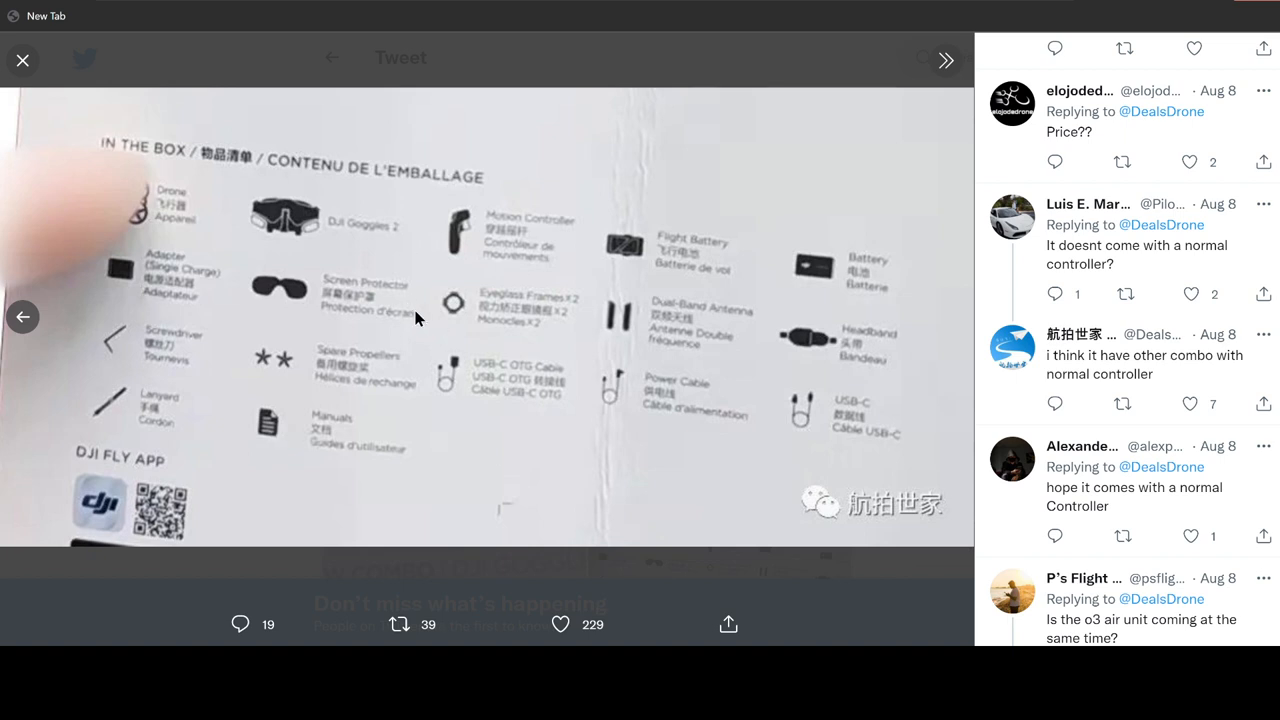
scroll(down, 3)
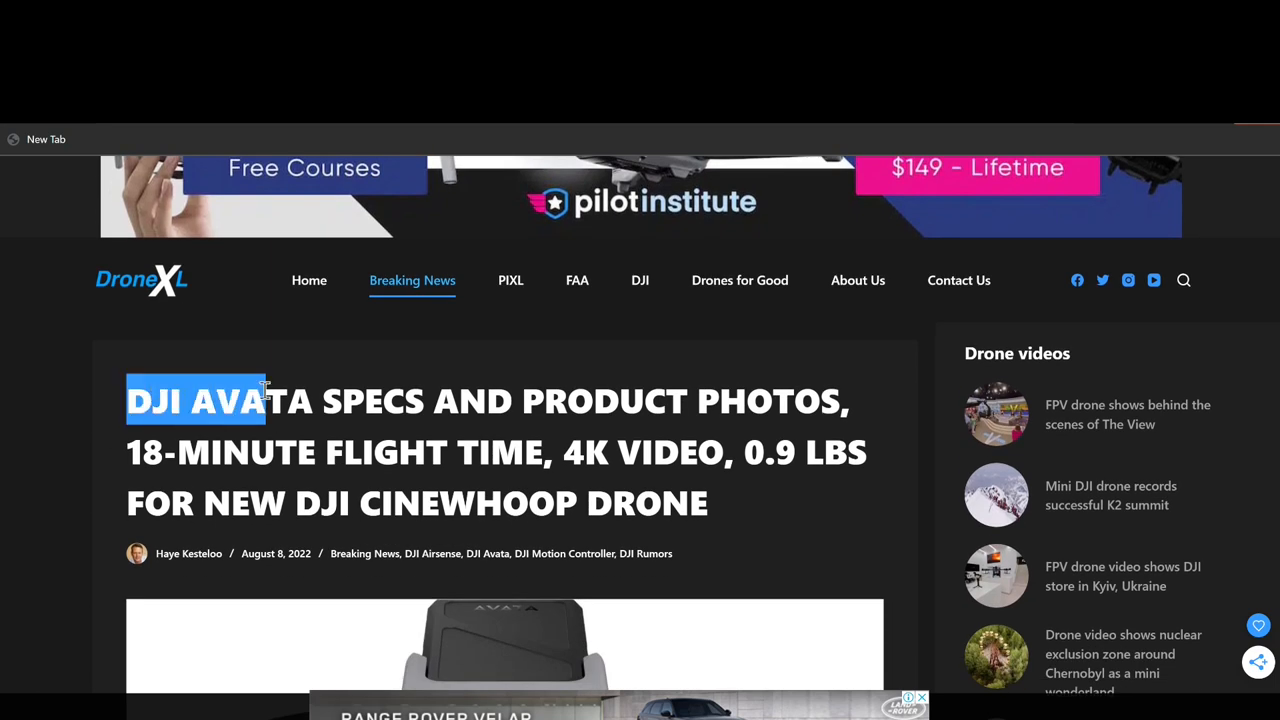
- Highlight 'DJI AVATA SPECS' in the headline and select text just below it
drag(264, 400, 436, 400)
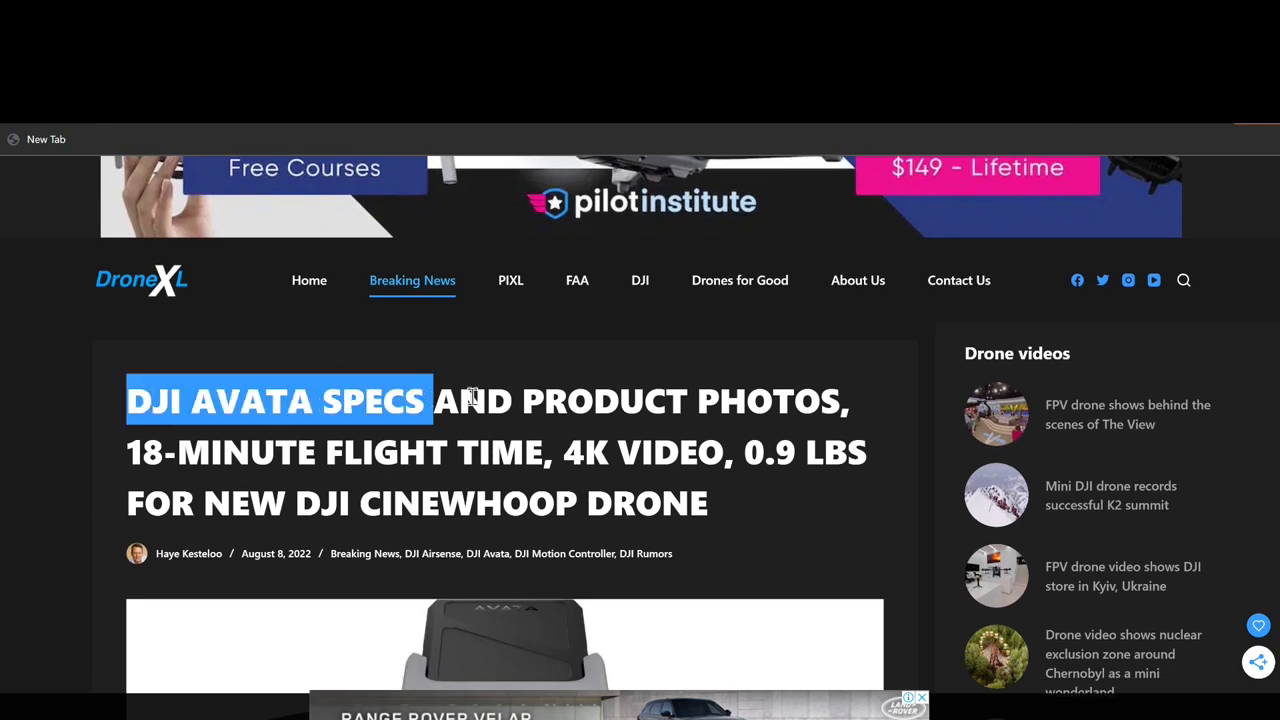
scroll(down, 3)
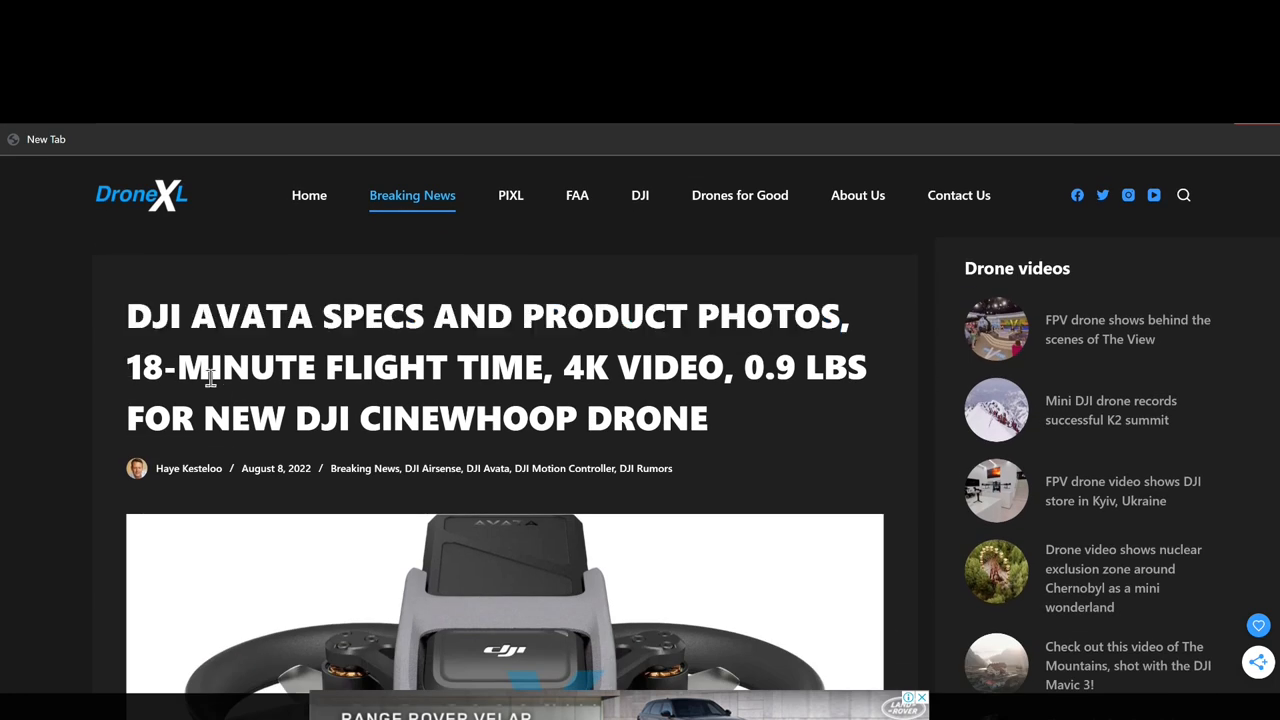
drag(128, 368, 544, 368)
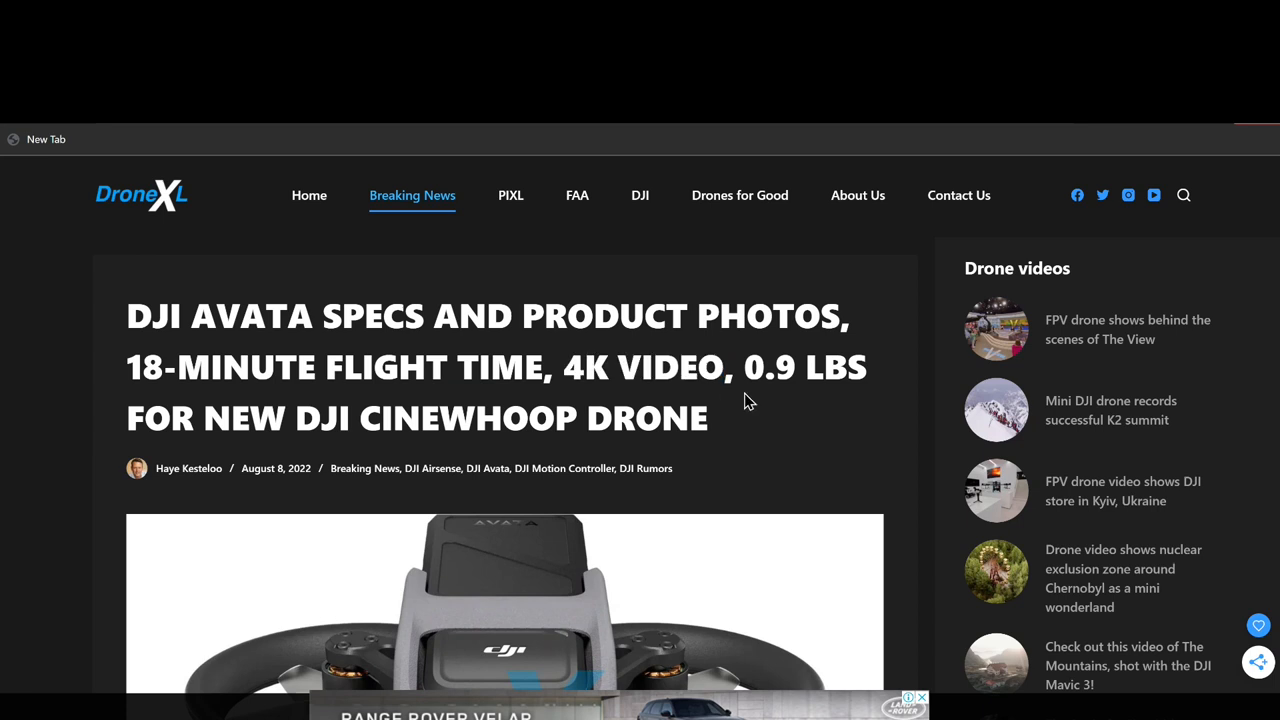
double_click(760, 368)
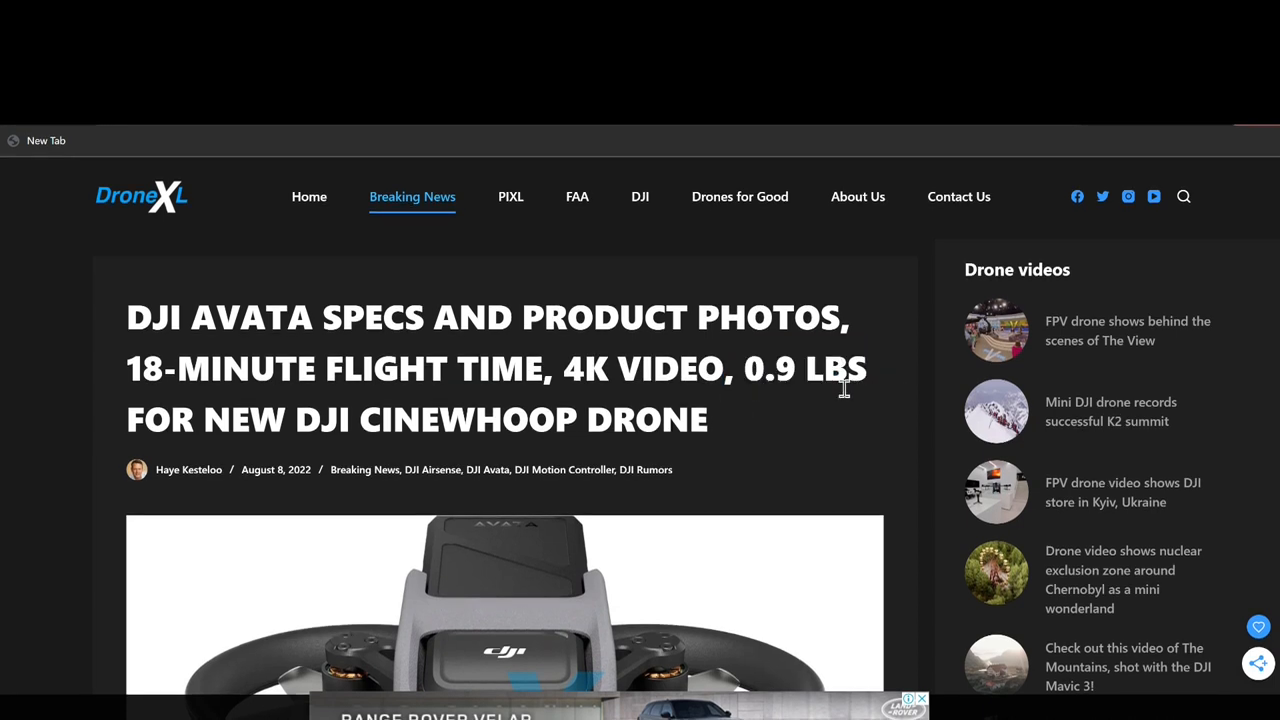
- Scroll past the product photo down to the 'DJI Avata specs' section
scroll(down, 3)
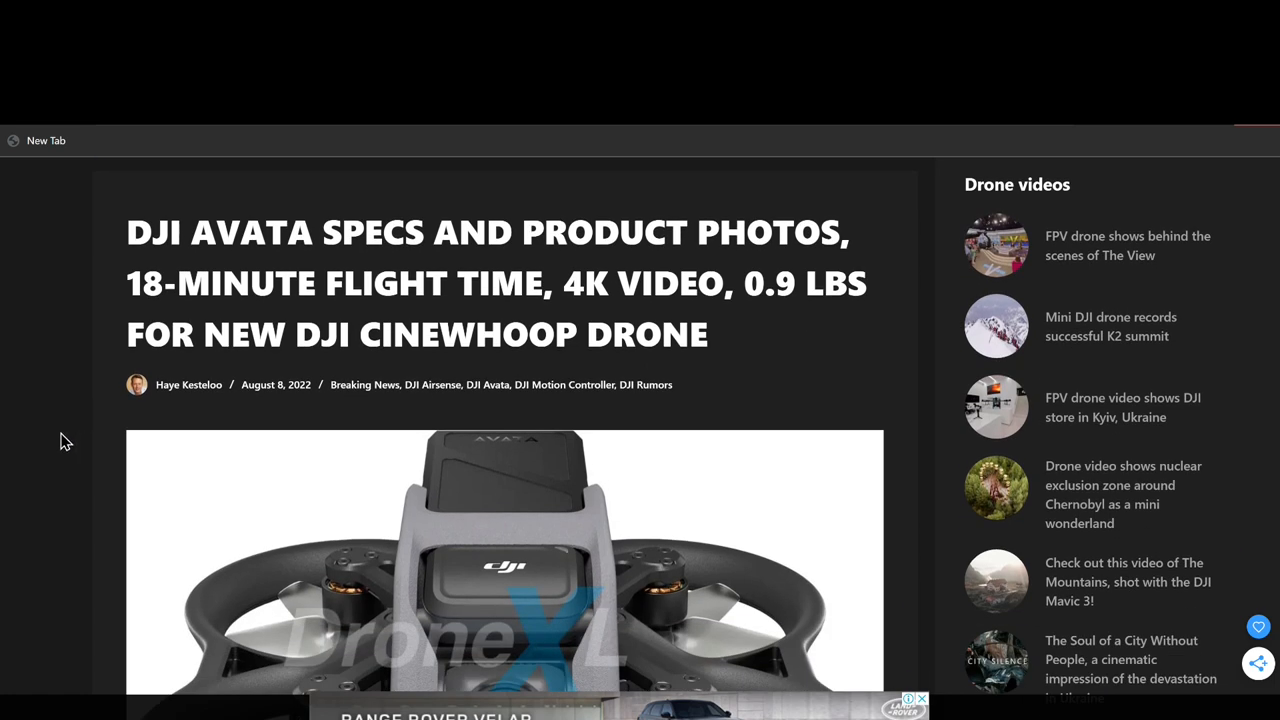
scroll(down, 3)
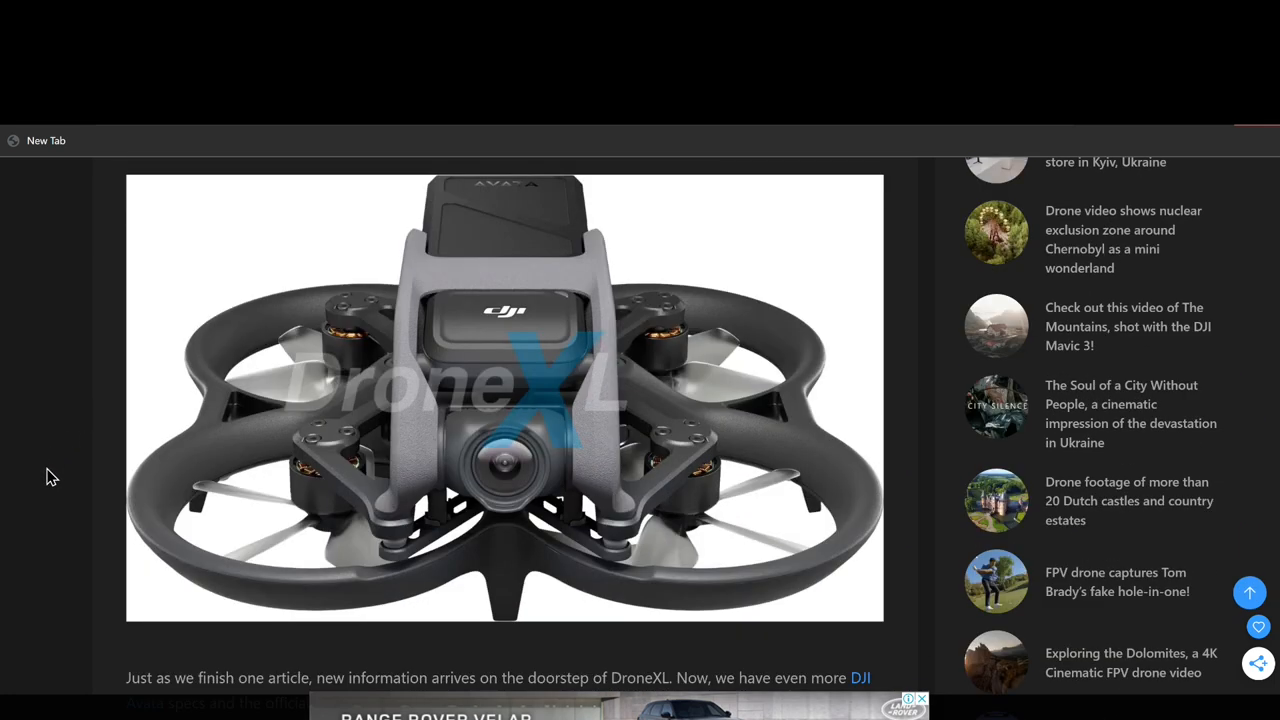
scroll(down, 3)
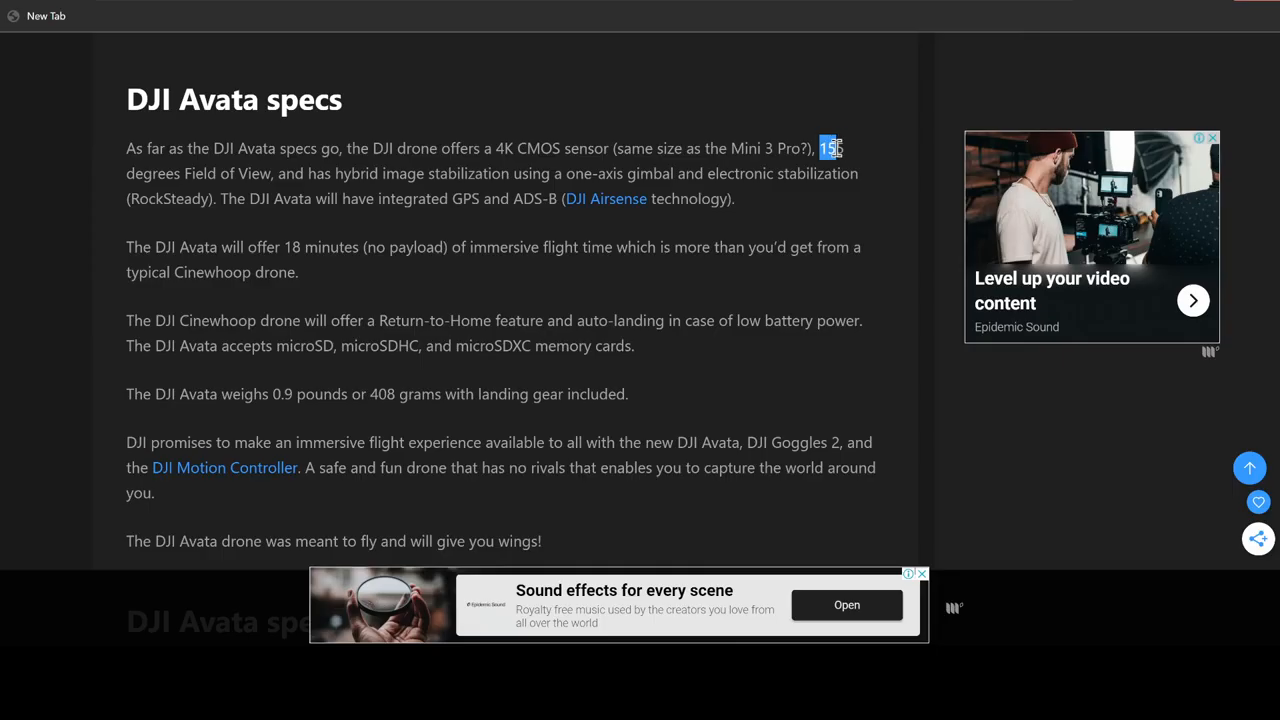
- Highlight the Avata's '155 degrees Field of View' figure in the specs list
drag(820, 148, 264, 172)
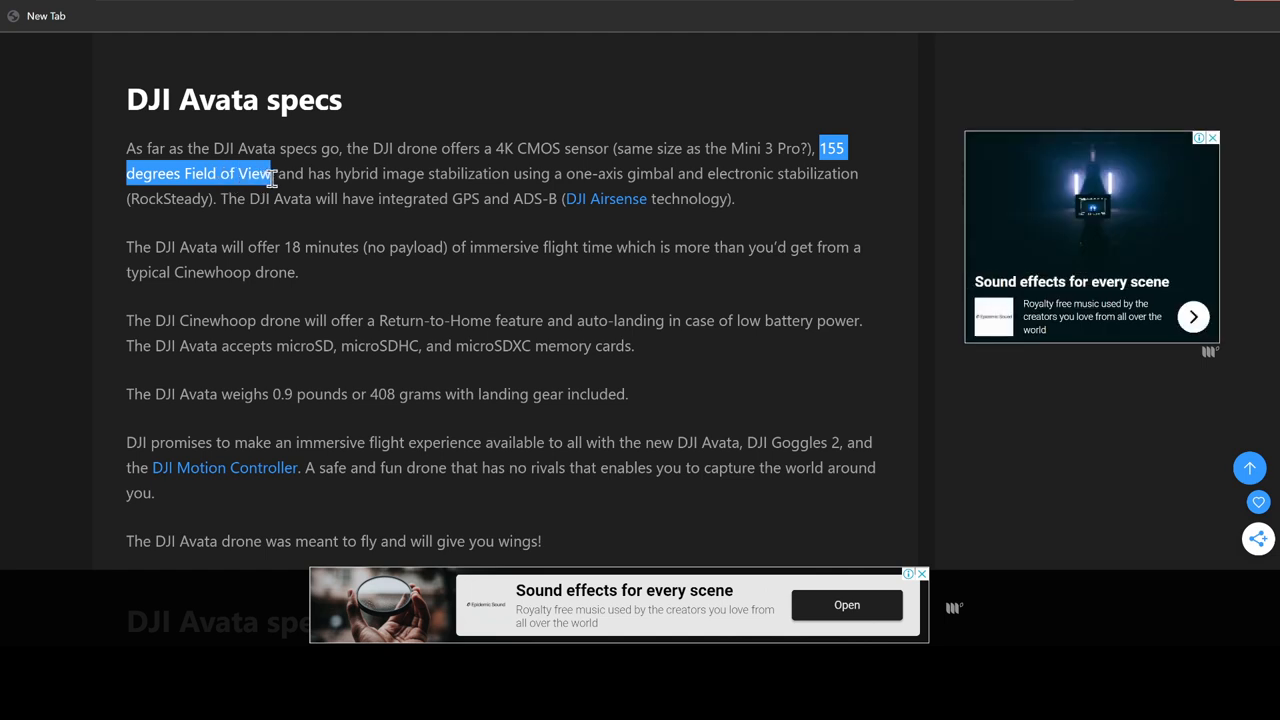
mouse_move(282, 172)
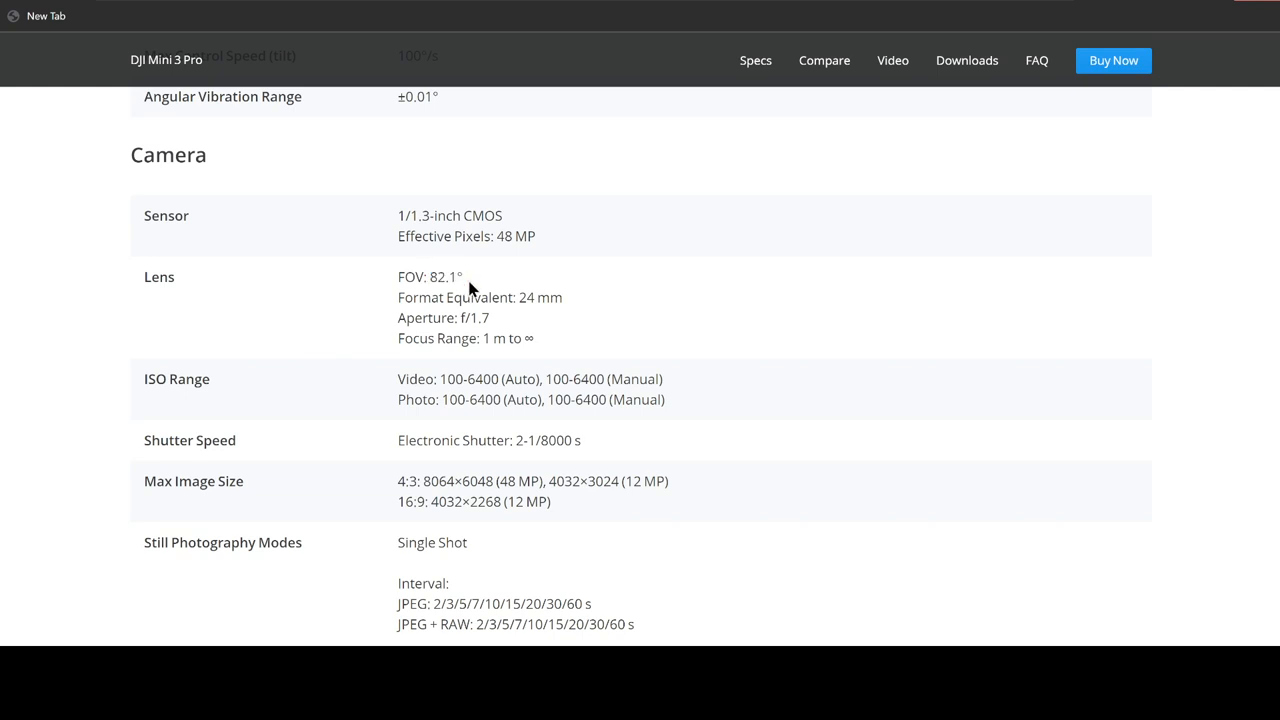
mouse_move(792, 464)
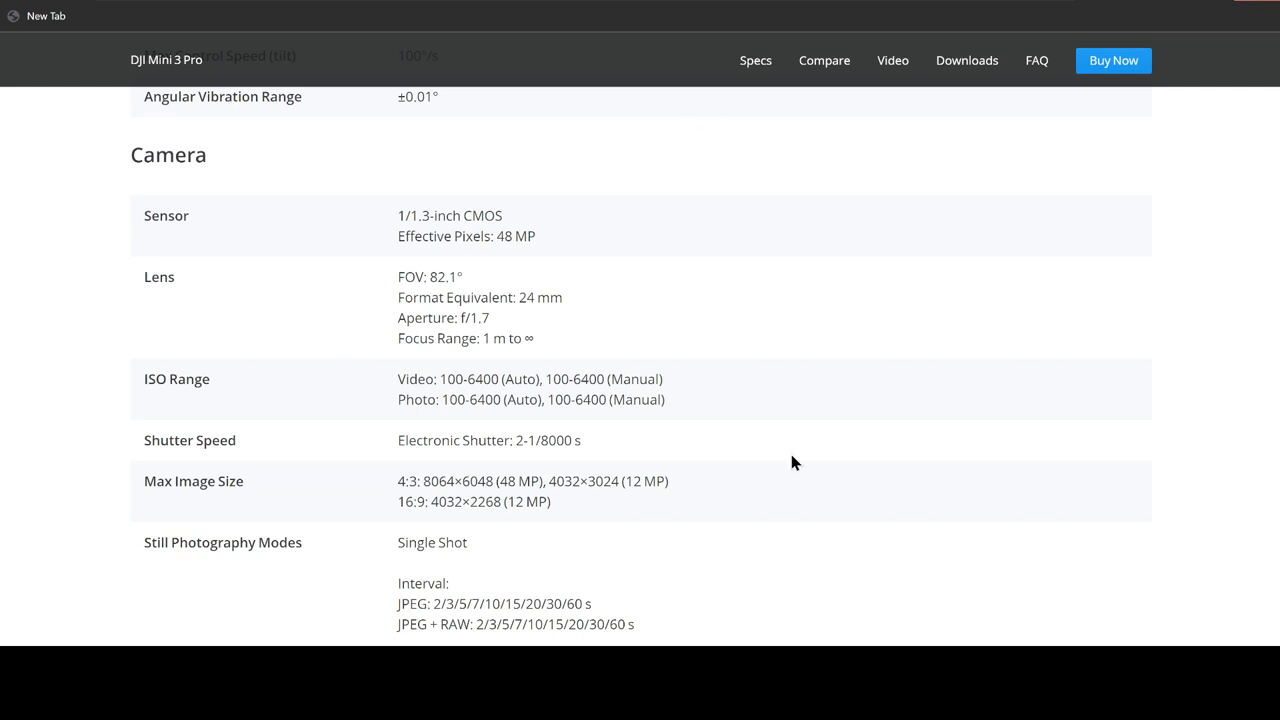
mouse_move(888, 16)
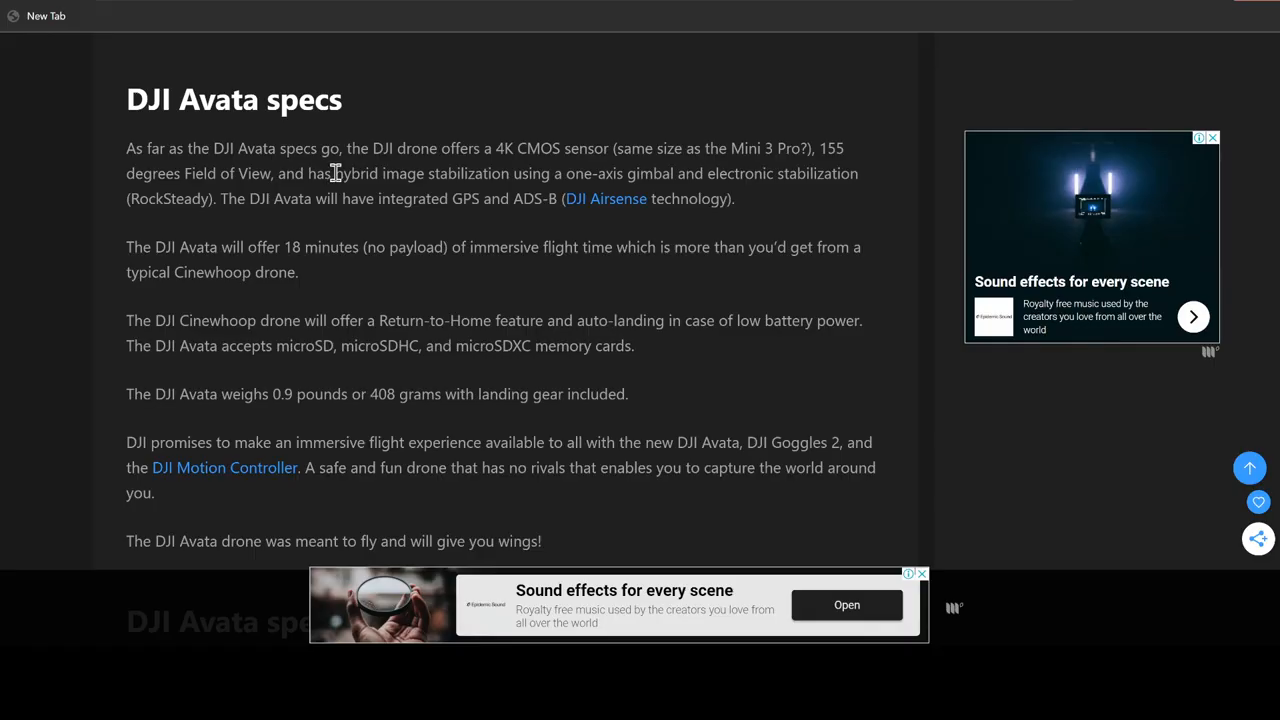
drag(336, 172, 540, 172)
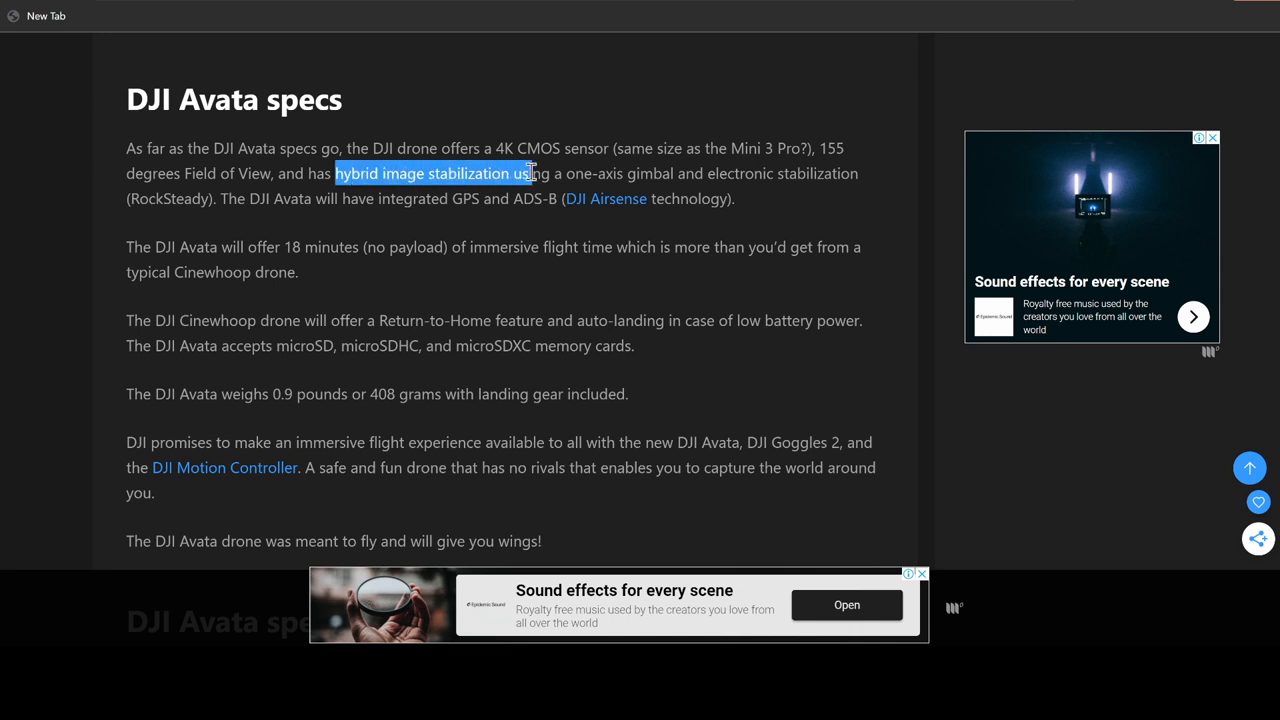
drag(536, 172, 858, 172)
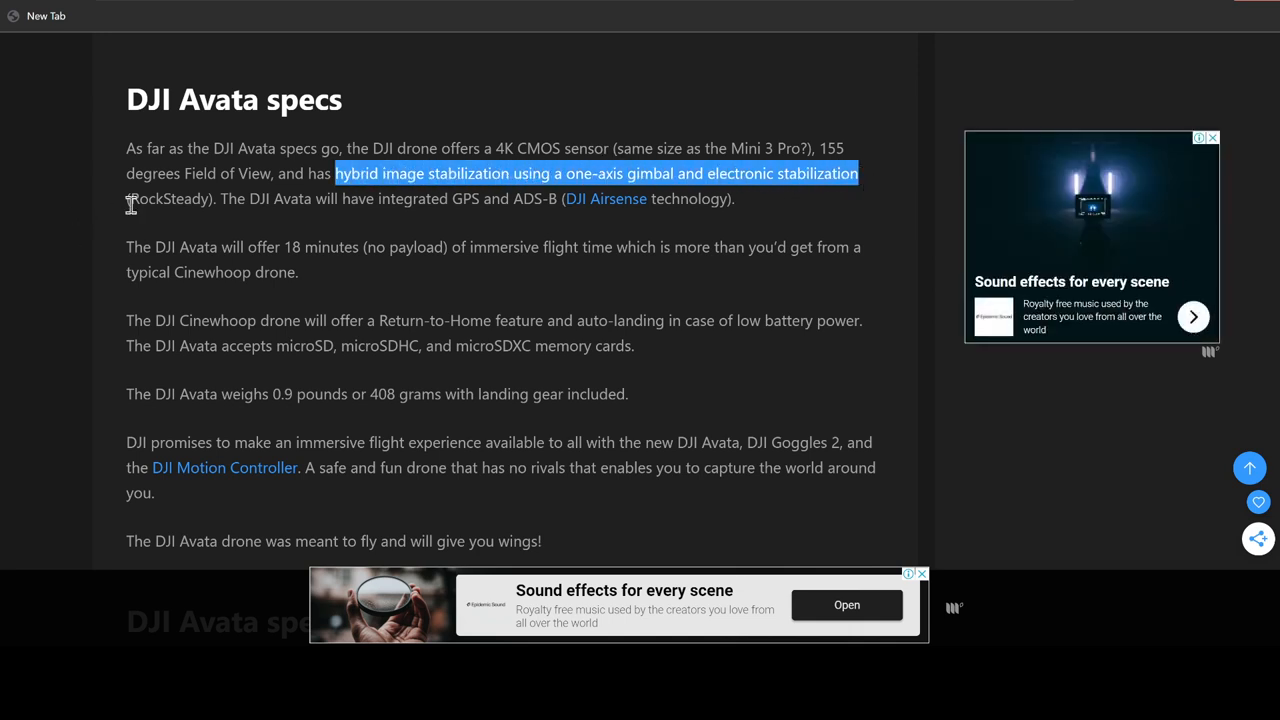
click(450, 196)
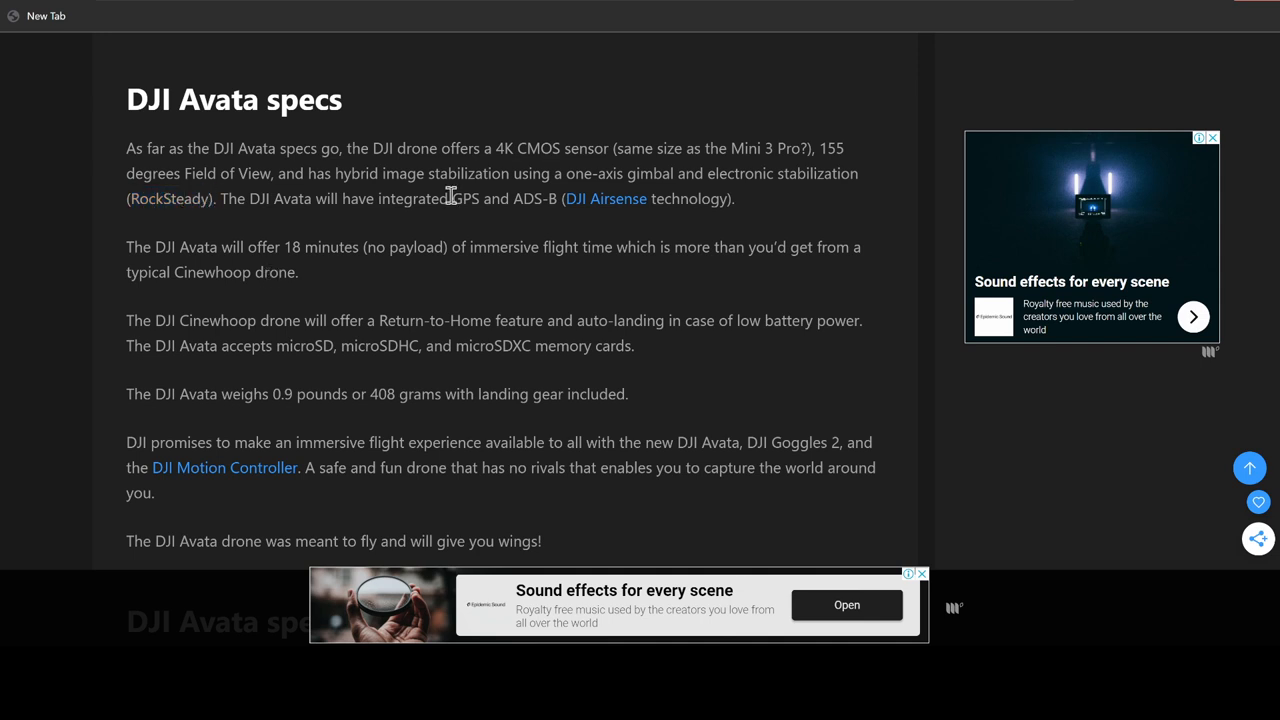
mouse_move(516, 196)
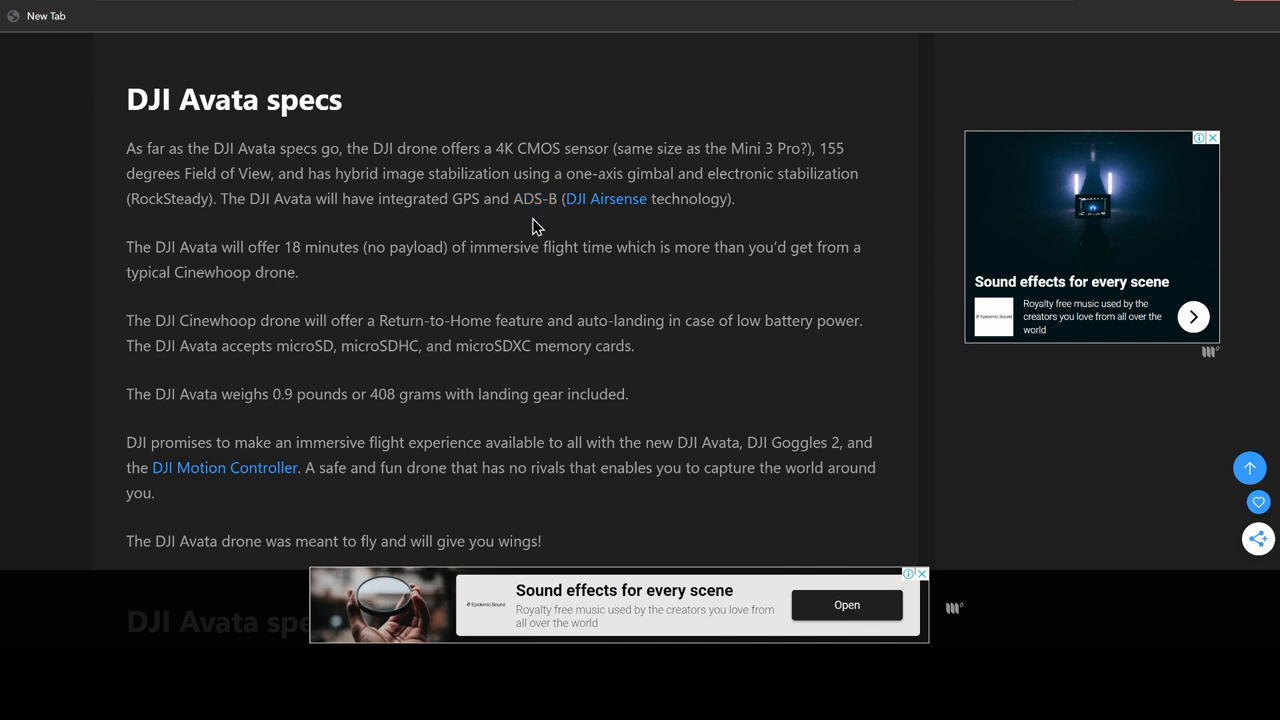
mouse_move(520, 244)
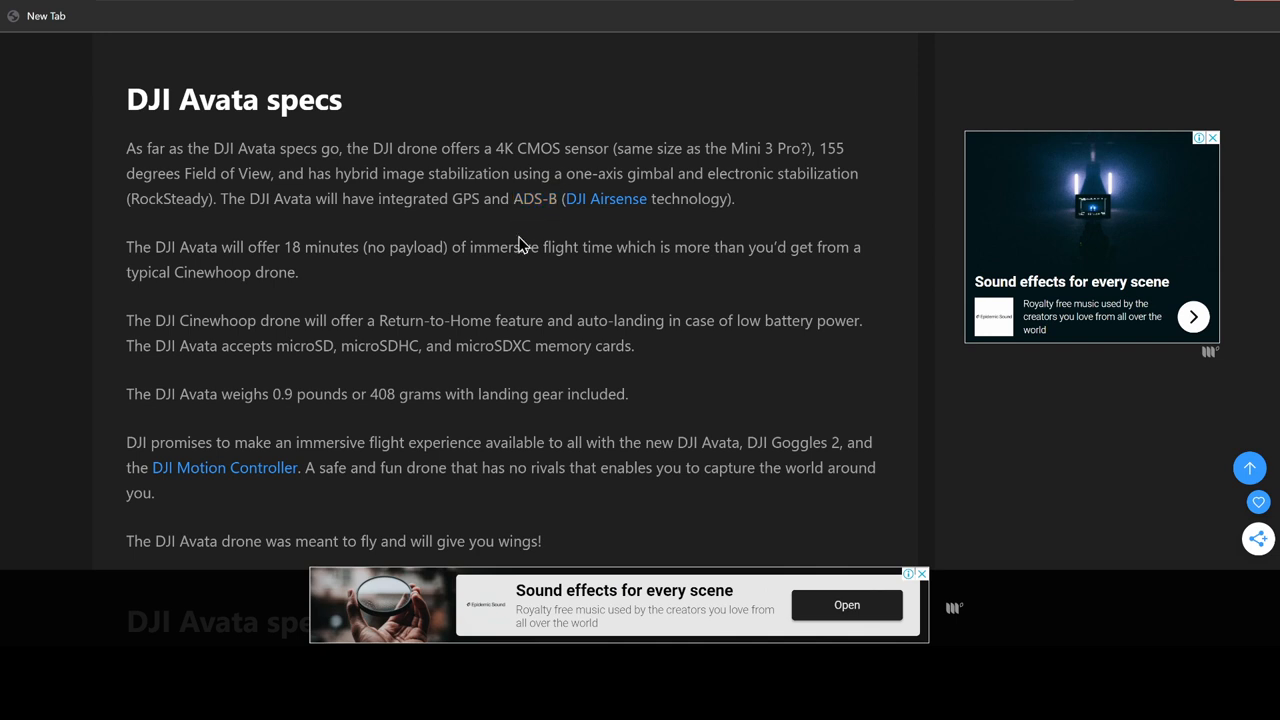